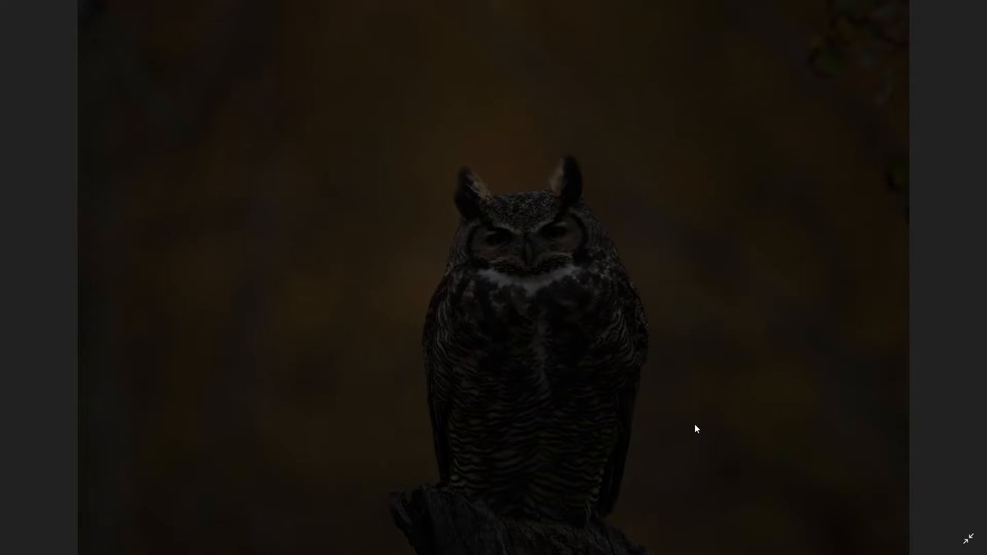
mouse_move(497, 113)
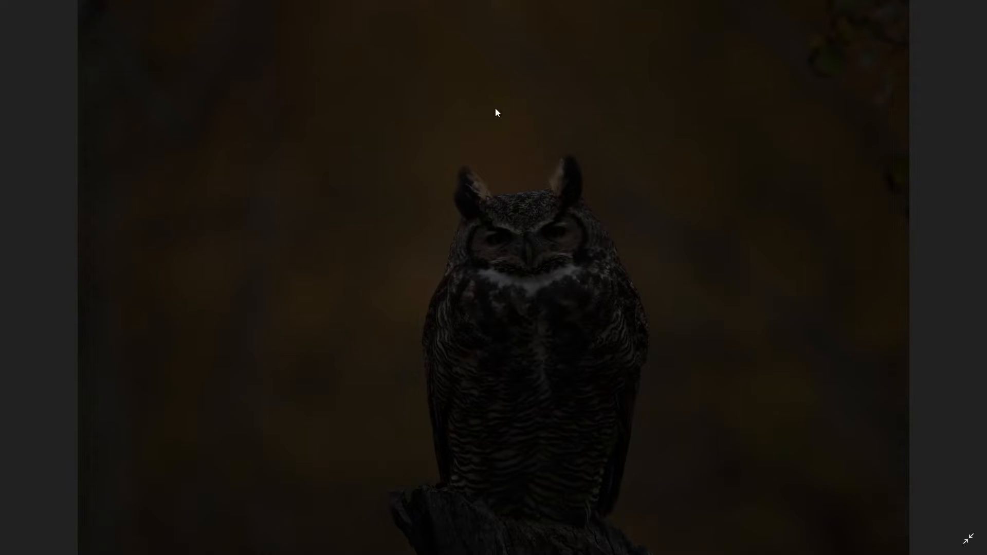
mouse_move(503, 421)
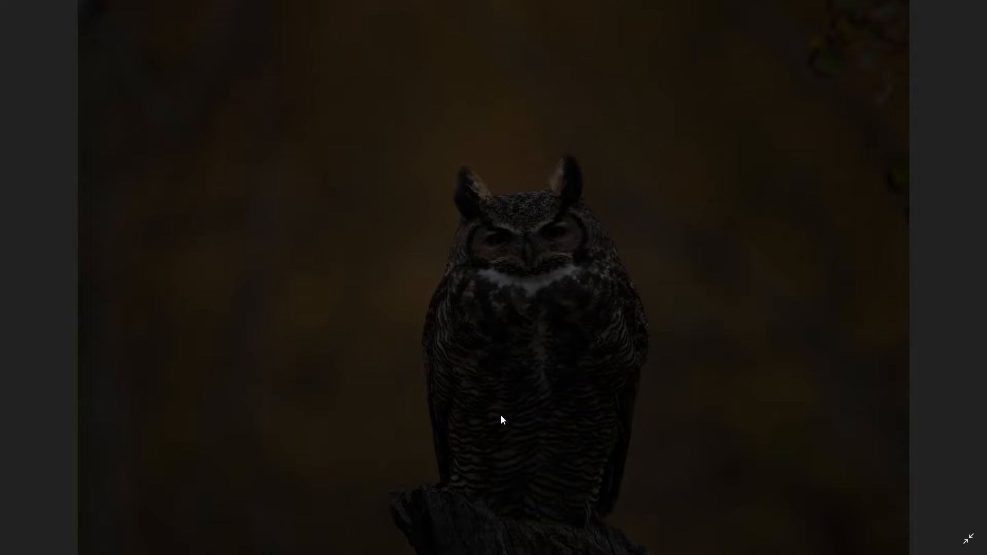
mouse_move(538, 333)
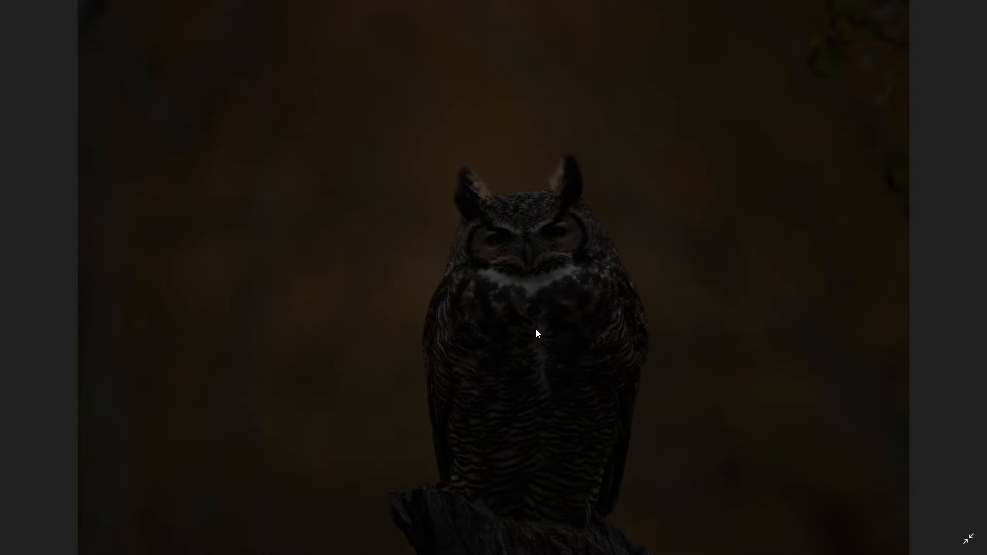
mouse_move(635, 341)
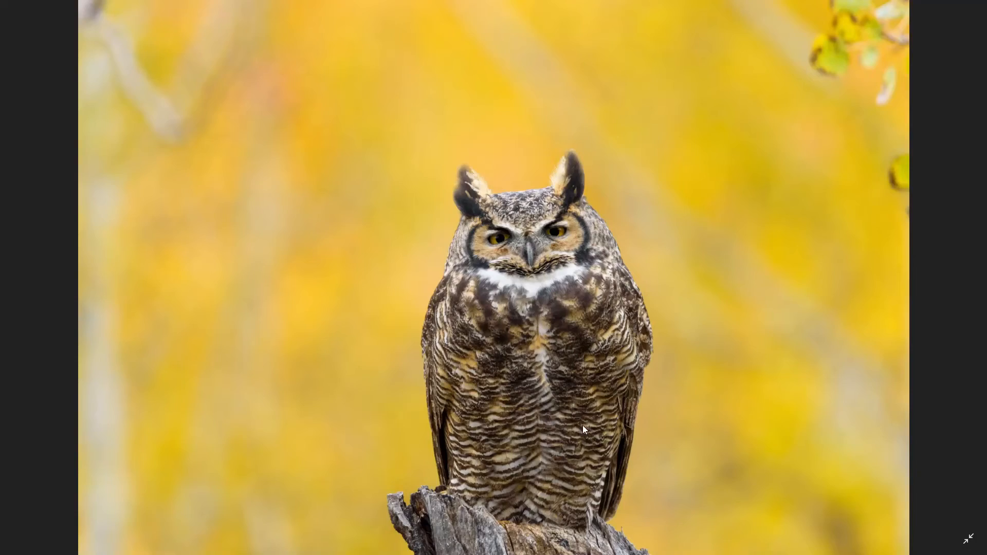
Leave the full-screen owl photo and return to the selected night-sky images in Bridge
click(968, 540)
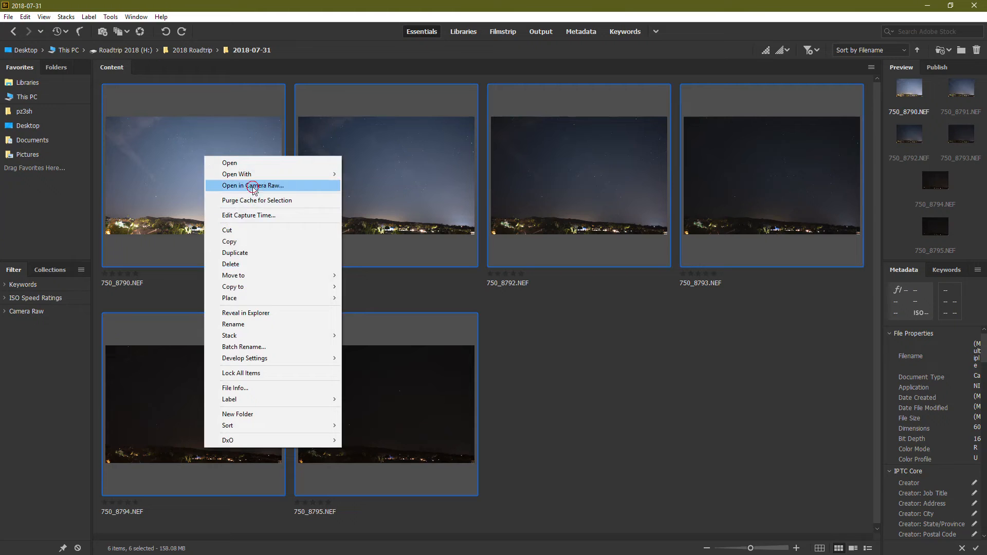
Open the six selected NEF night shots together in Camera Raw
click(253, 186)
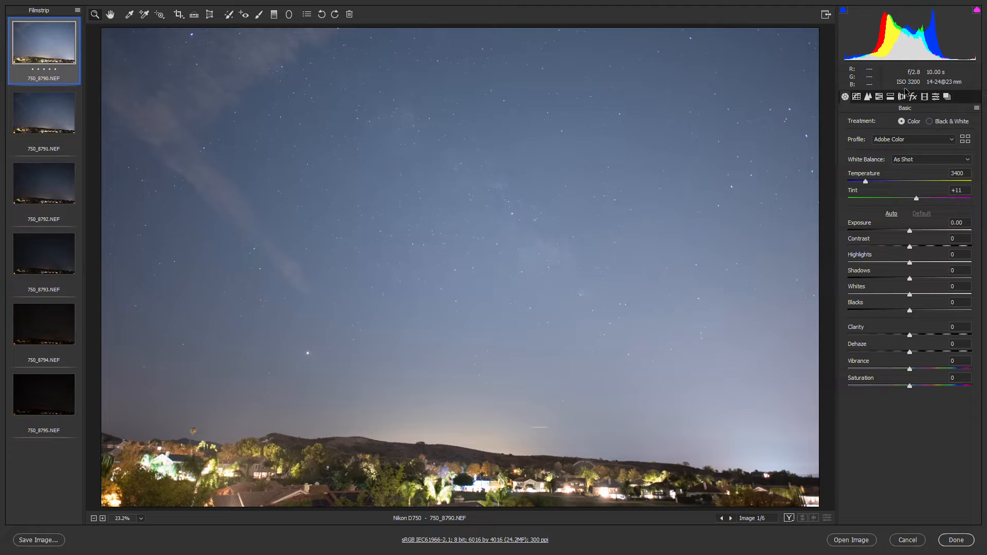
mouse_move(844, 89)
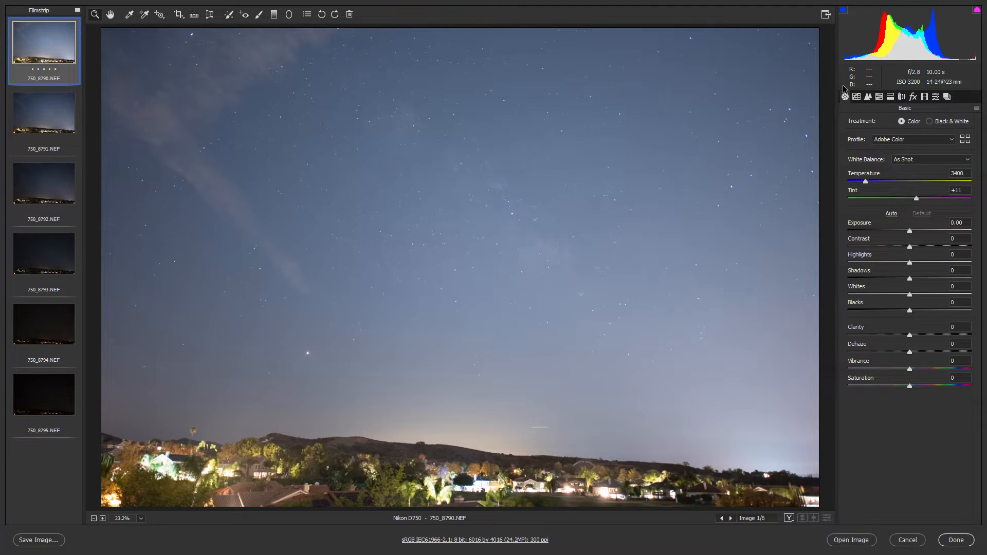
click(44, 113)
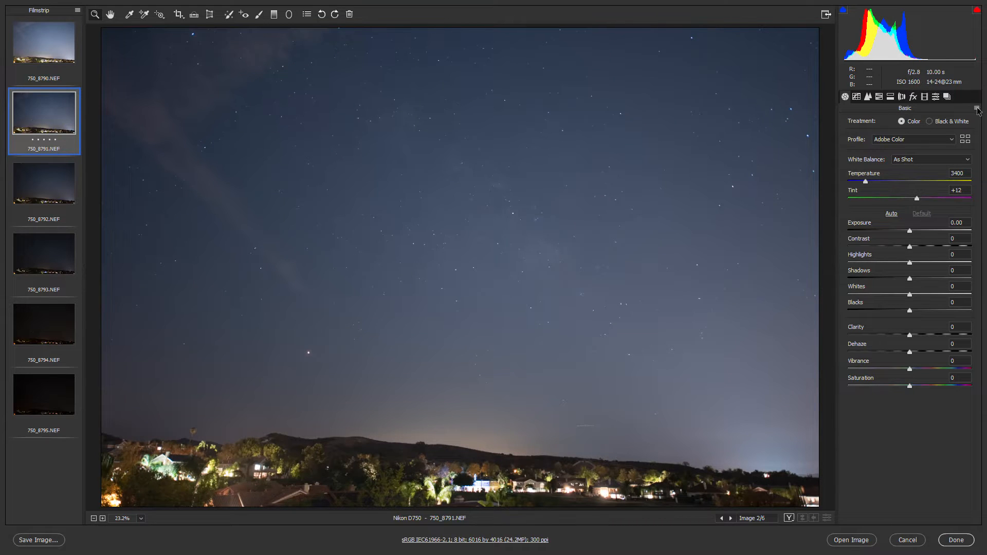
click(44, 43)
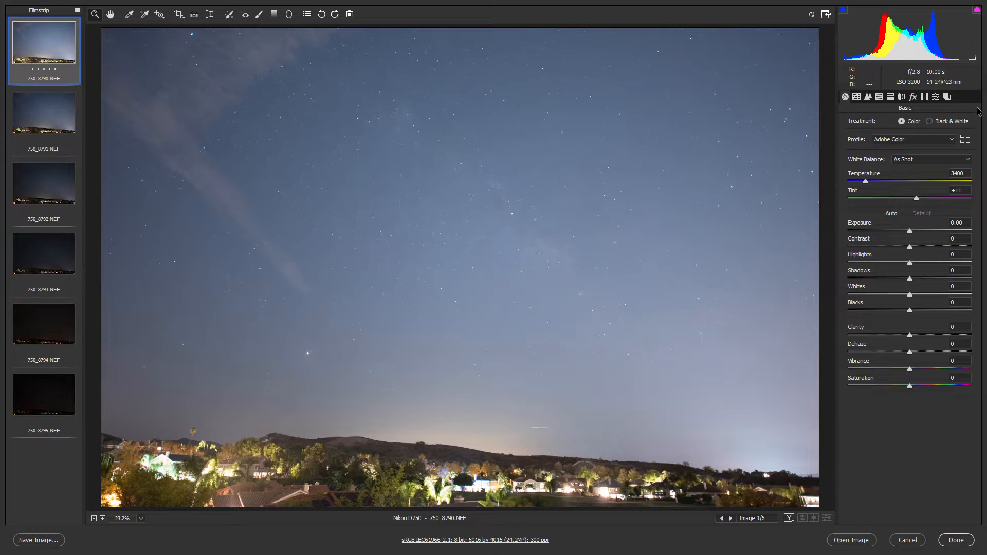
click(43, 120)
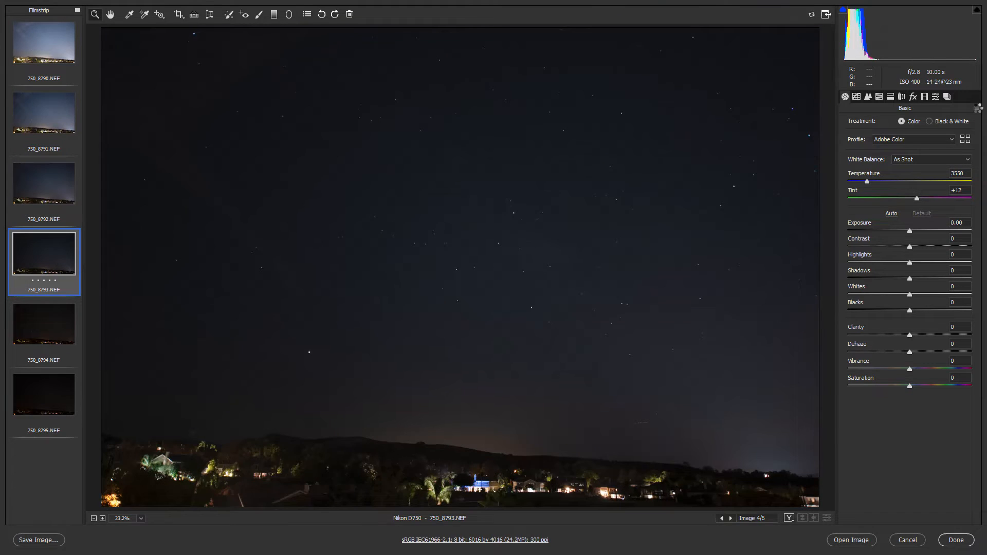
click(43, 394)
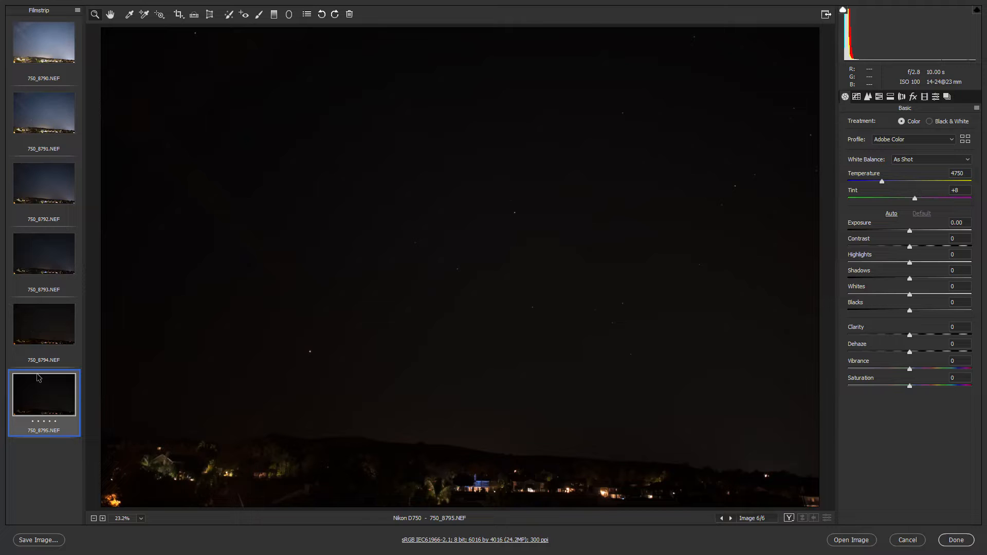
click(43, 42)
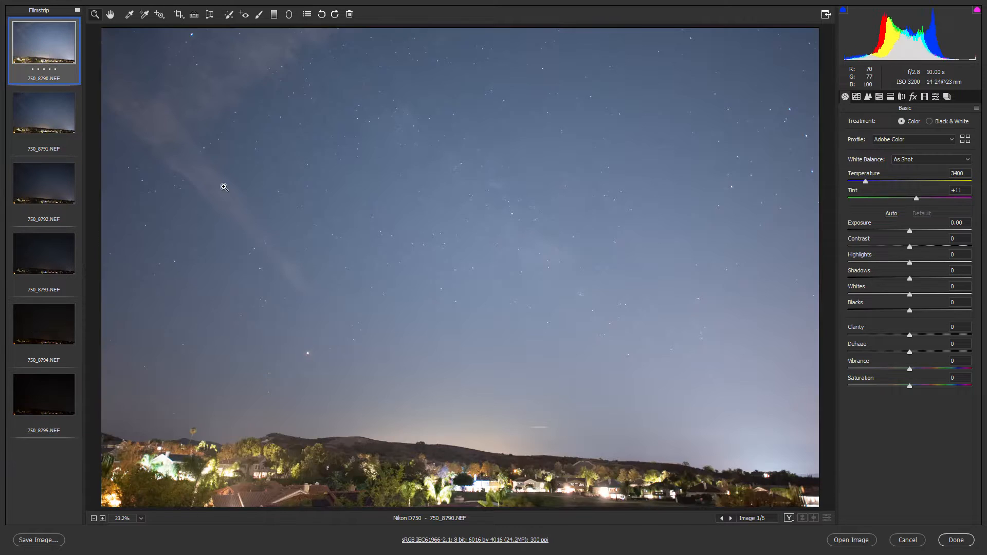
mouse_move(296, 233)
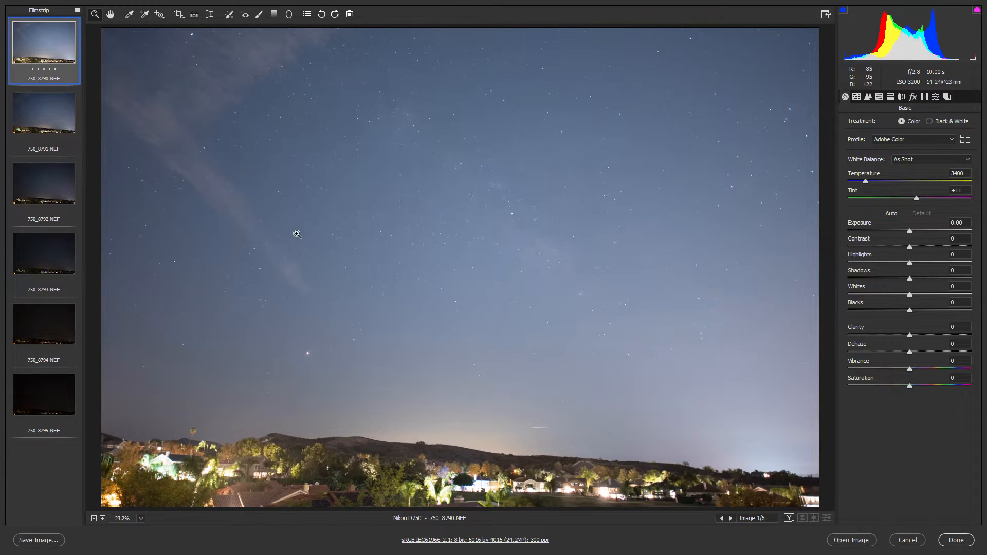
mouse_move(855, 228)
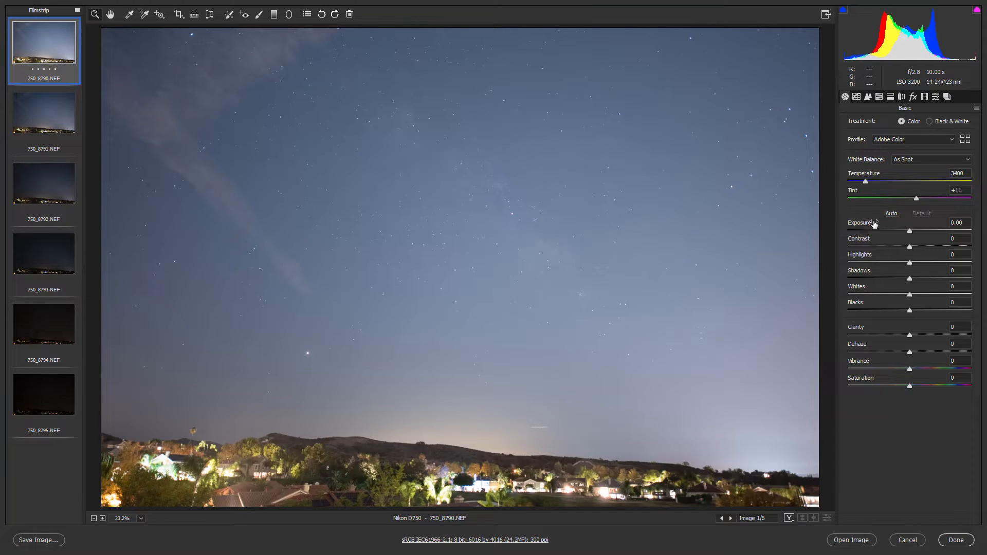
mouse_move(910, 232)
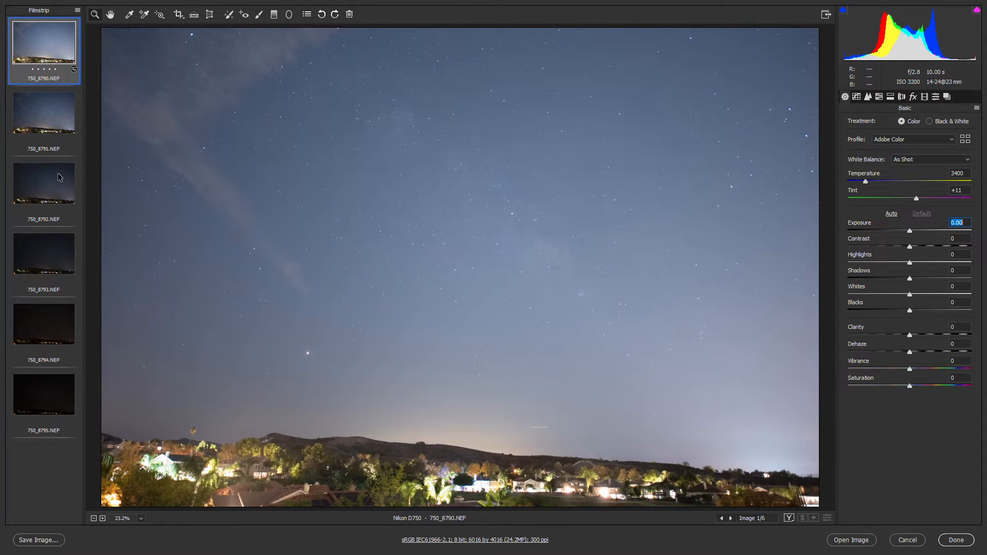
Give the ISO 1600 shot +1.00 exposure and flip against the ISO 3200 shot to confirm the match
click(43, 113)
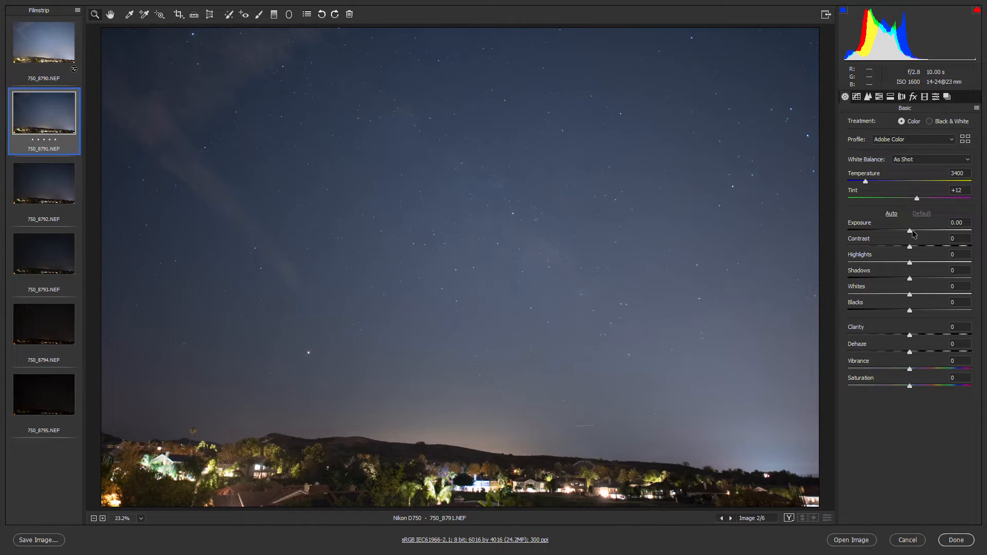
mouse_move(920, 89)
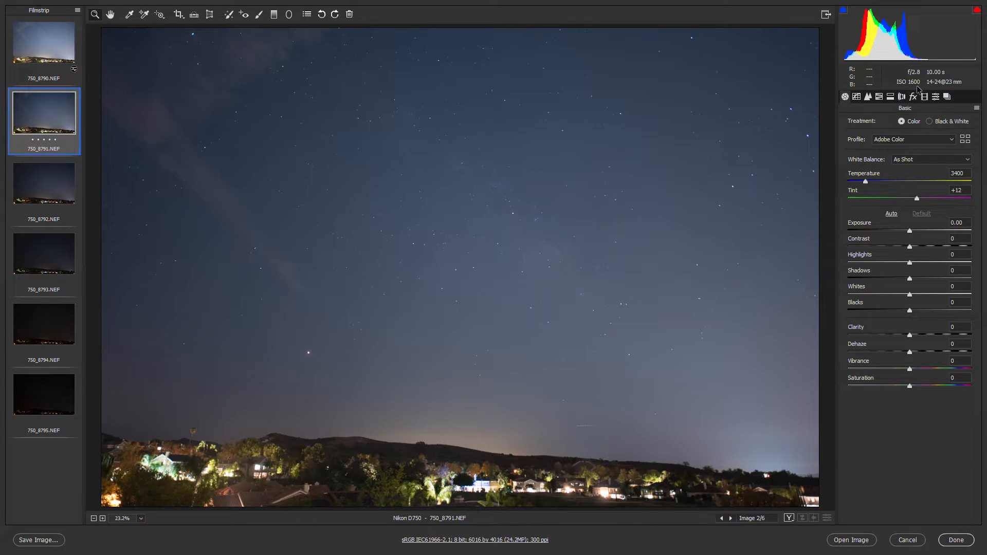
mouse_move(33, 61)
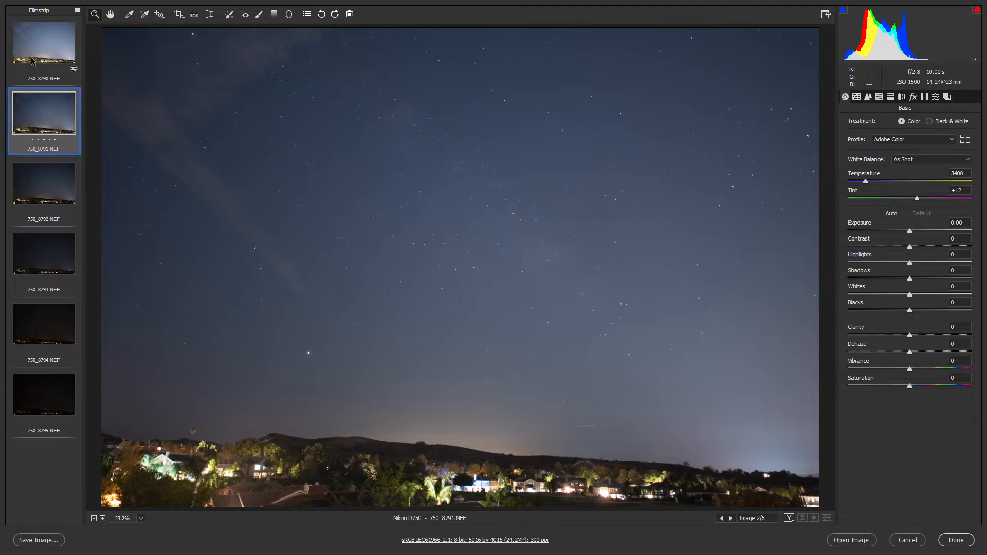
mouse_move(64, 44)
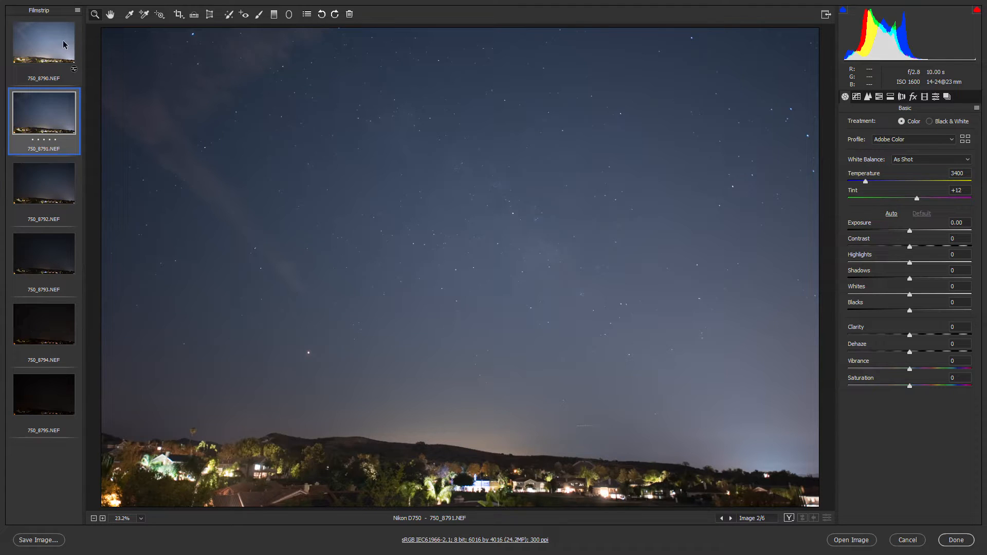
click(43, 47)
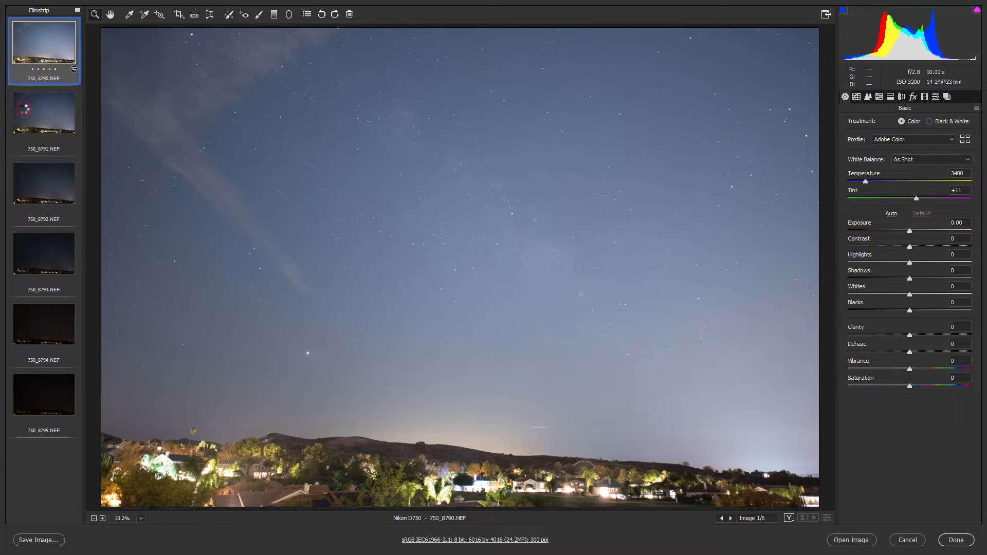
click(44, 112)
text(1)
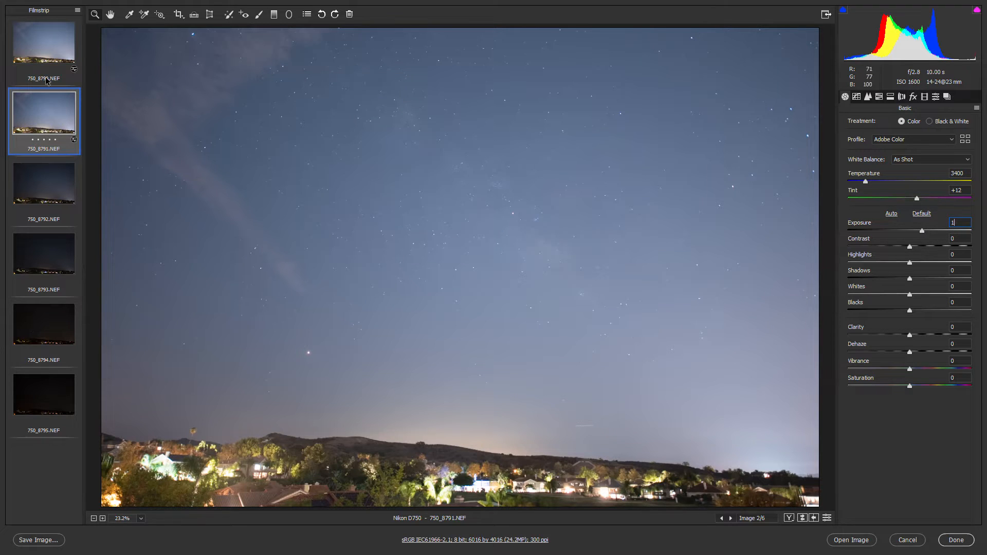
click(44, 45)
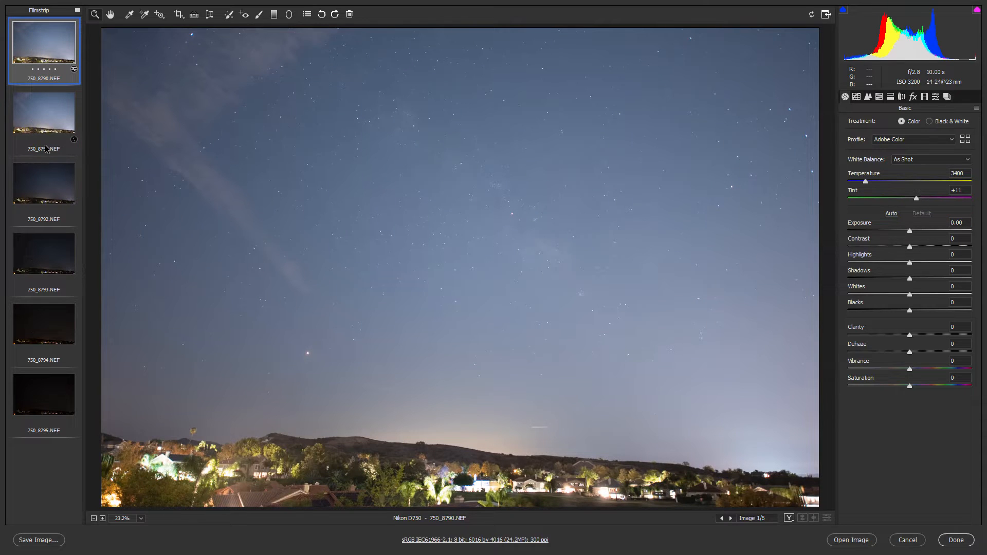
click(43, 120)
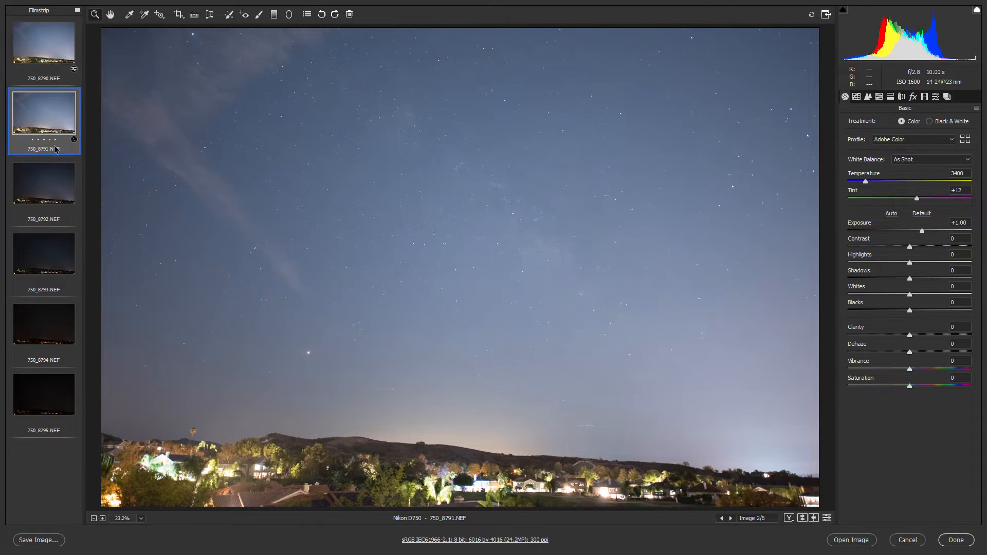
click(43, 42)
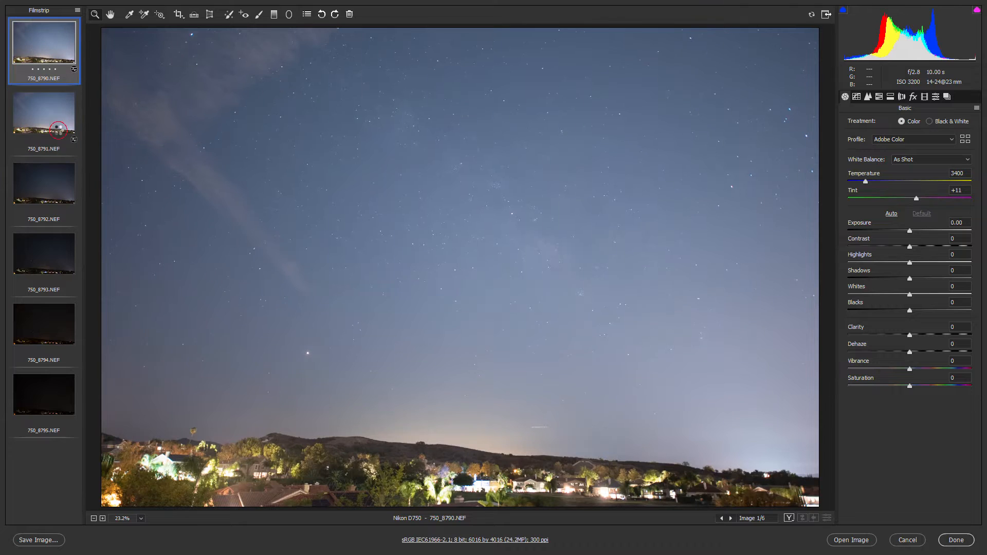
click(43, 183)
text(2)
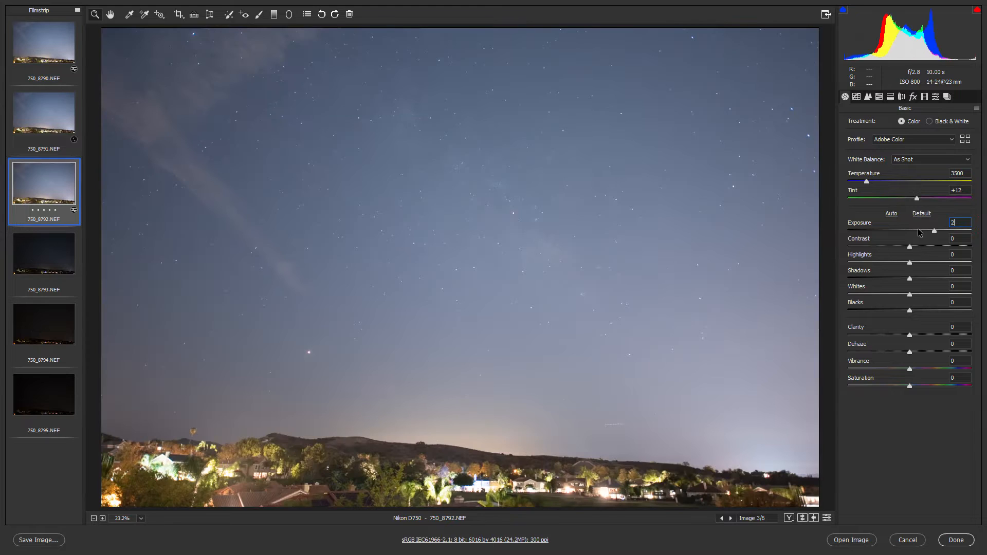
Move through the ISO 3200, ISO 200 and ISO 100 shots, entering +4 and +5 exposure
click(43, 45)
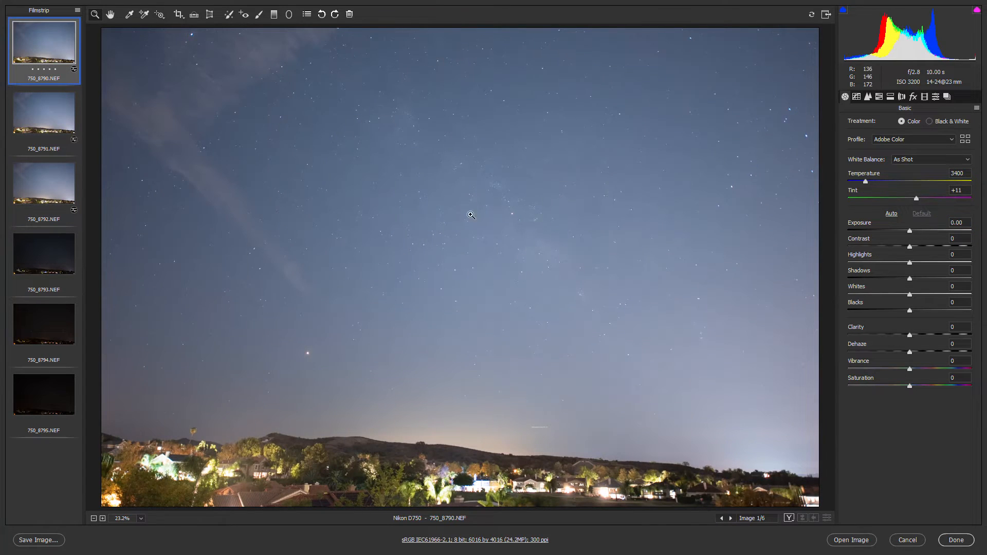
mouse_move(44, 160)
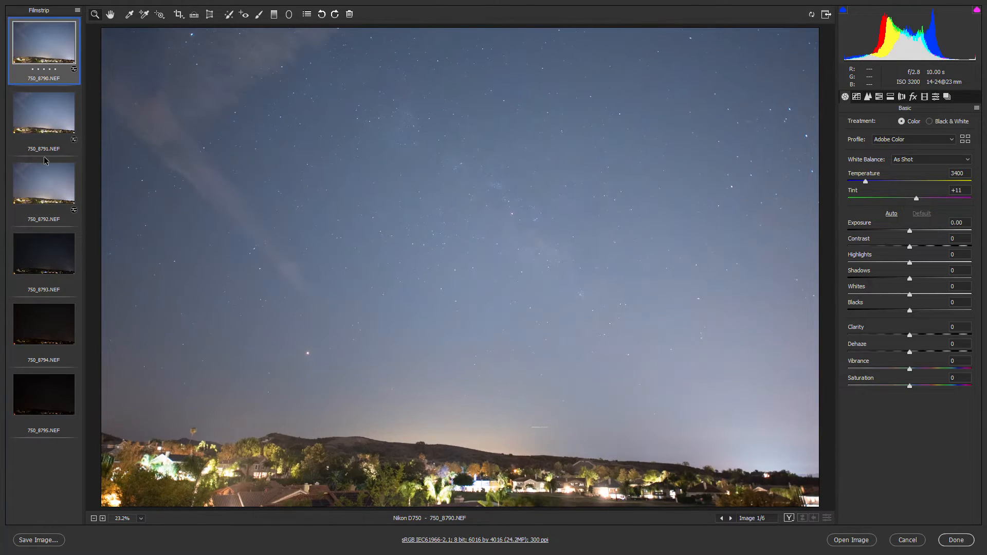
click(43, 254)
text(4)
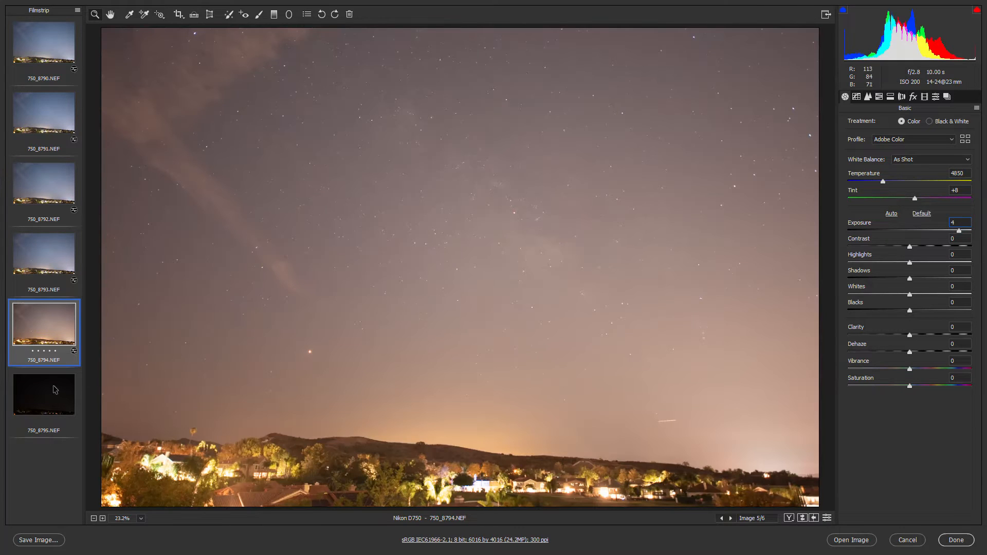
click(43, 394)
text(5)
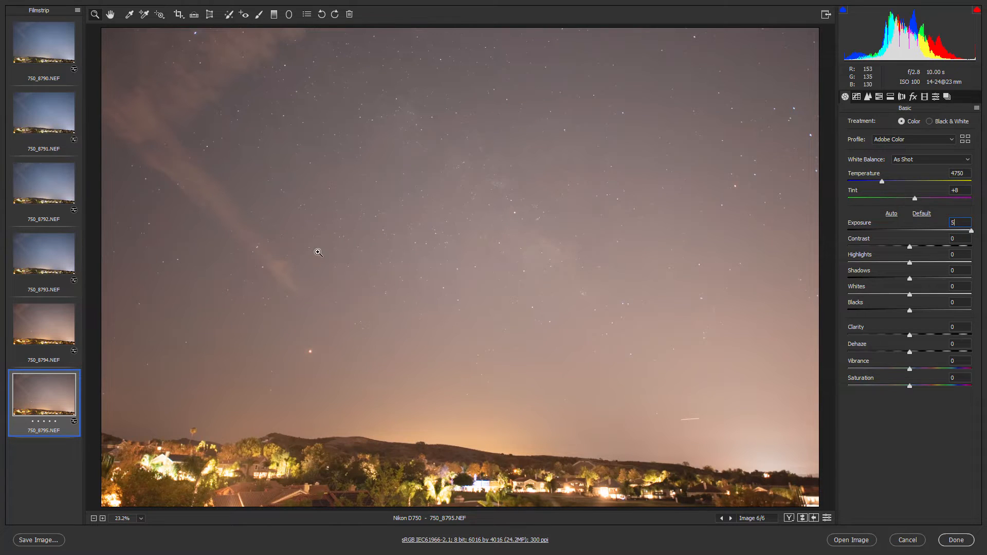
mouse_move(45, 61)
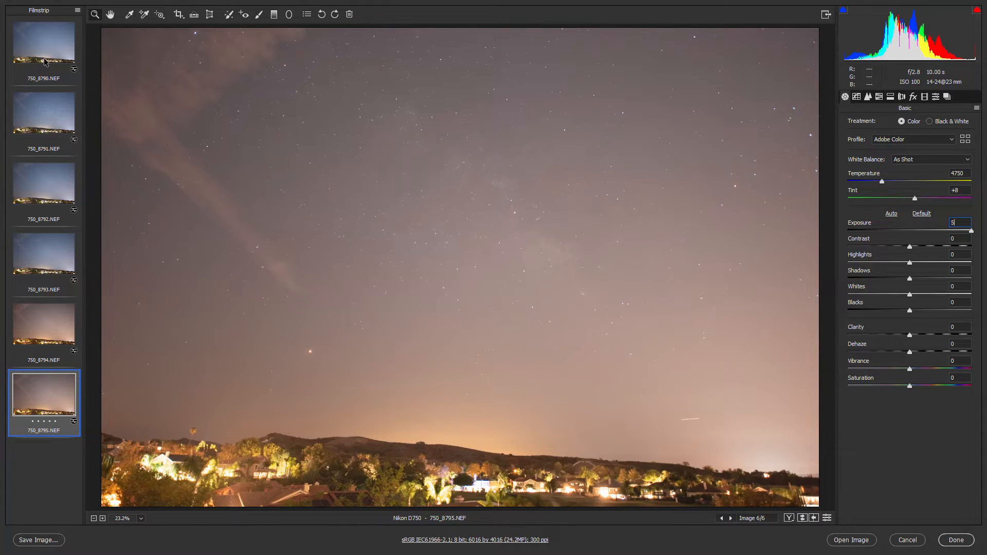
Apply Fluorescent white balance (3800, +21) to all six shots and recheck ISO 3200 and ISO 100
click(931, 160)
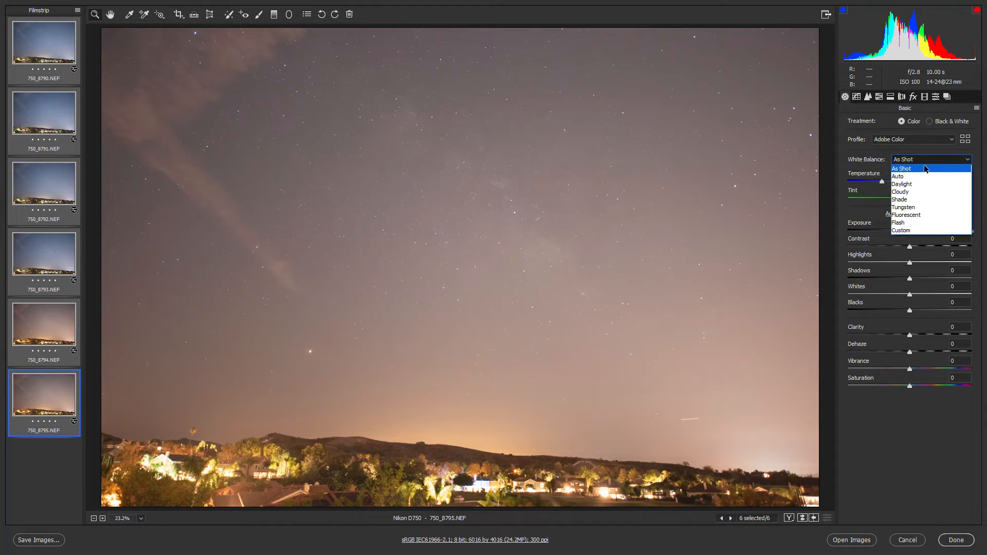
mouse_move(904, 208)
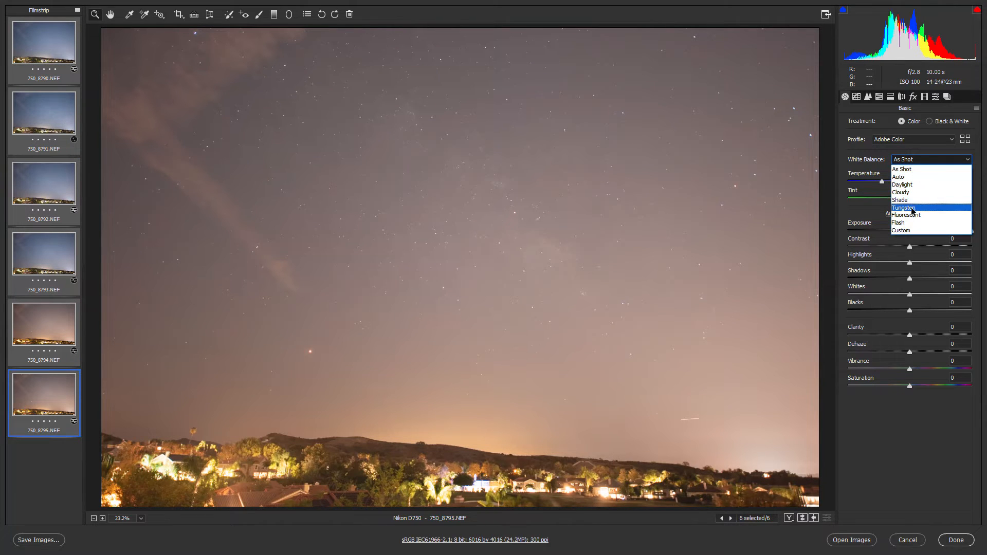
click(906, 215)
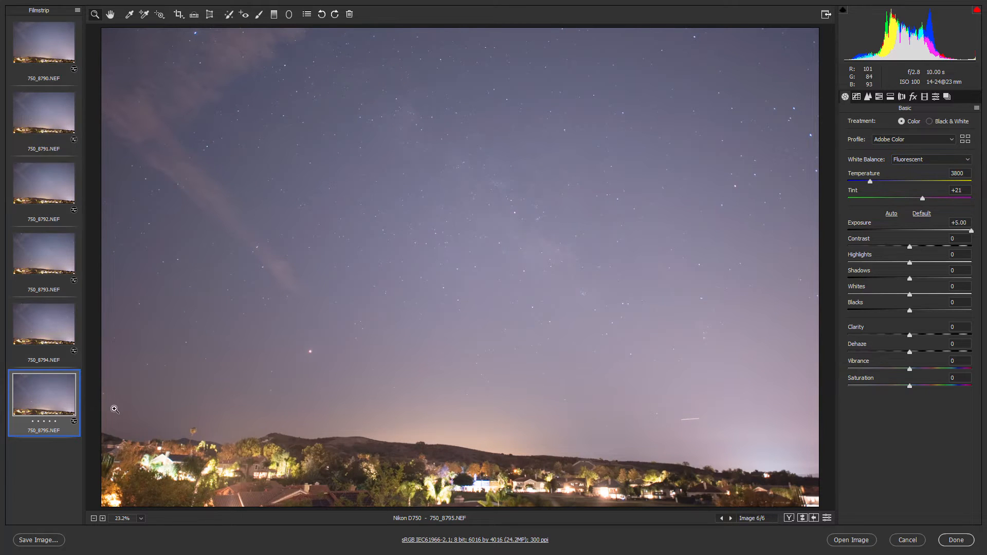
mouse_move(934, 221)
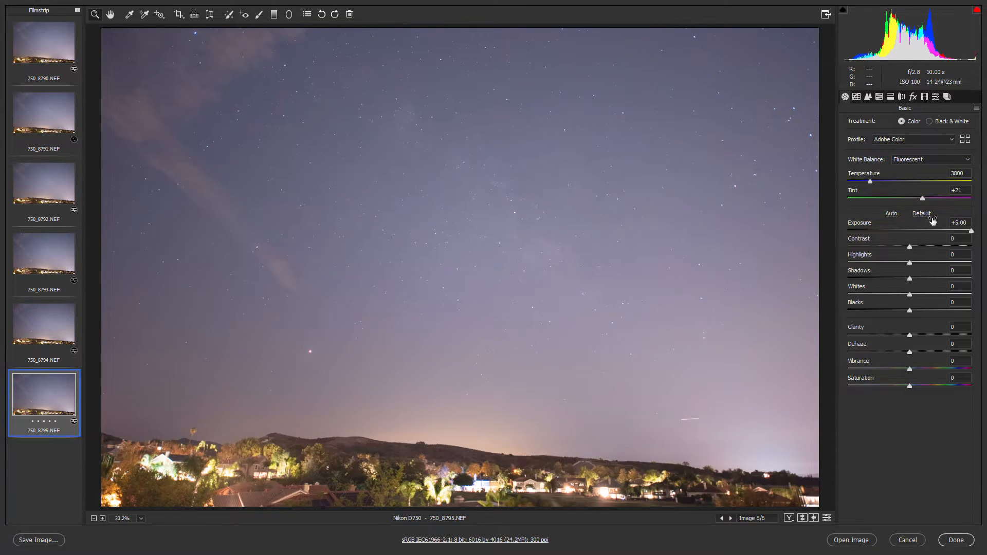
click(922, 214)
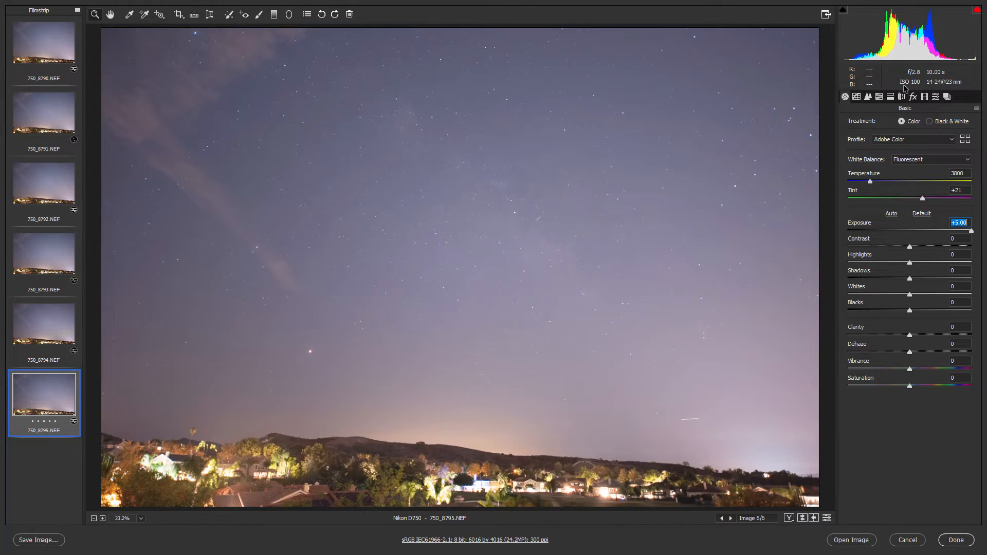
click(45, 41)
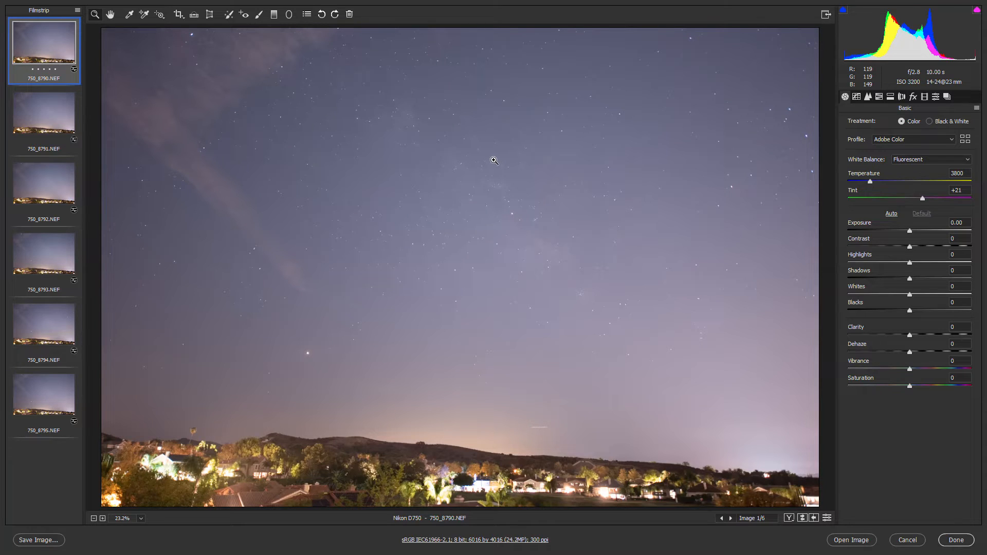
mouse_move(846, 111)
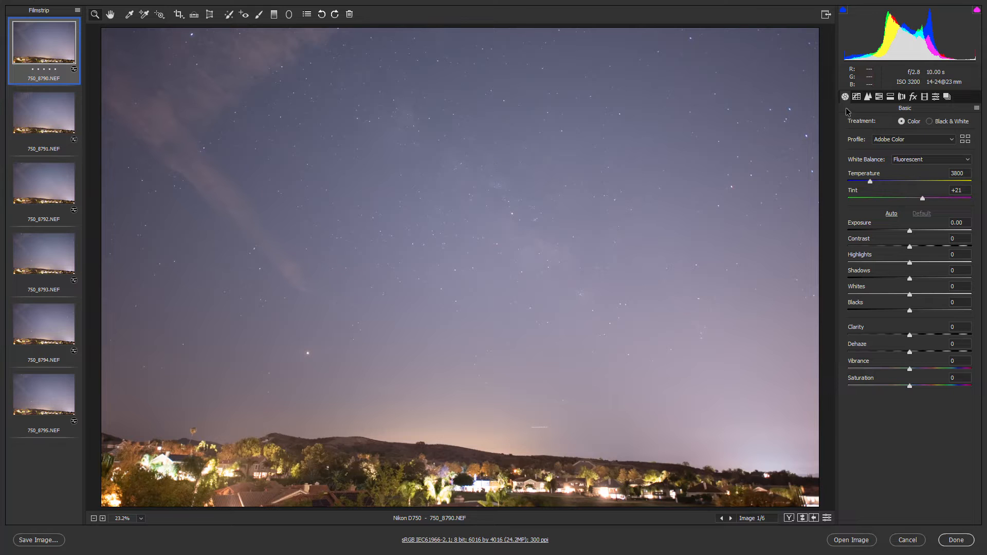
click(43, 402)
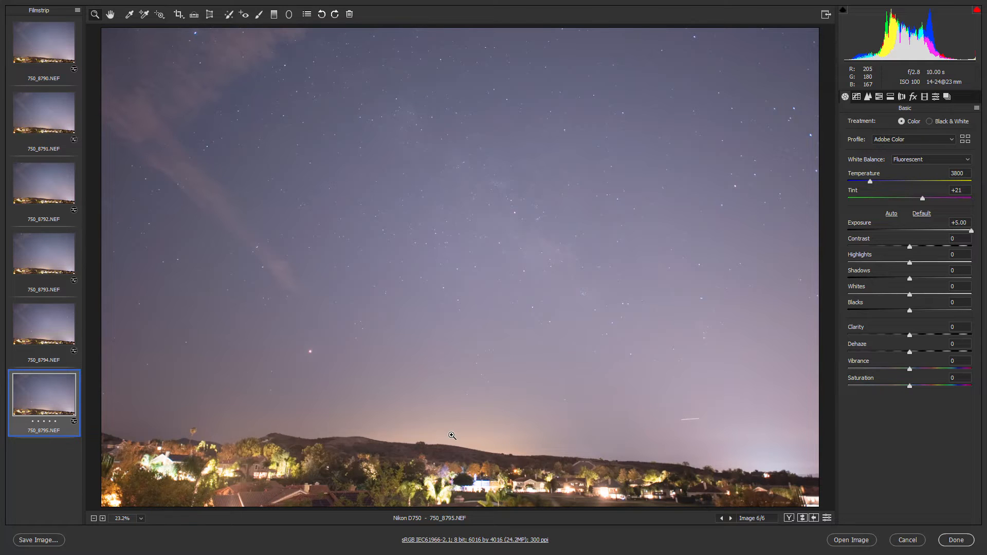
mouse_move(473, 468)
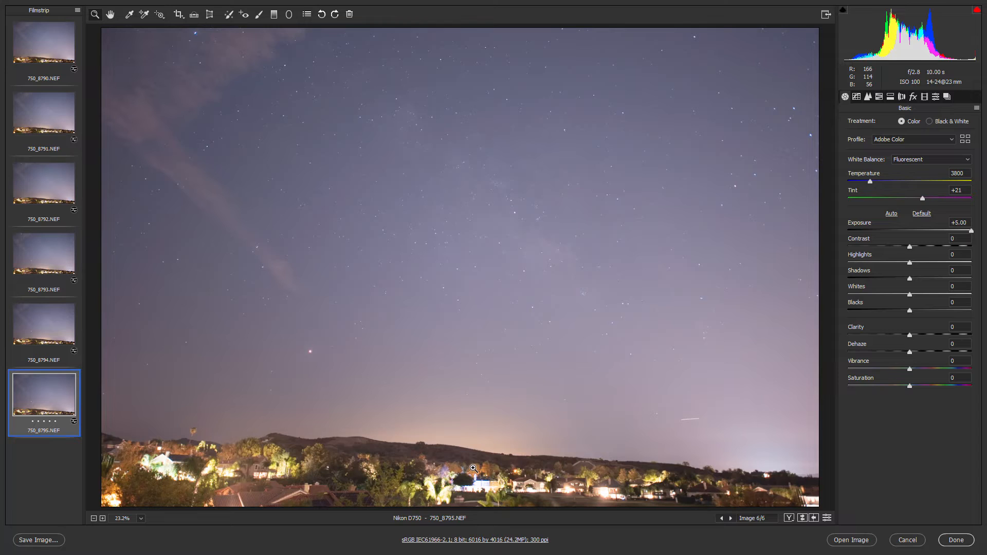
mouse_move(485, 501)
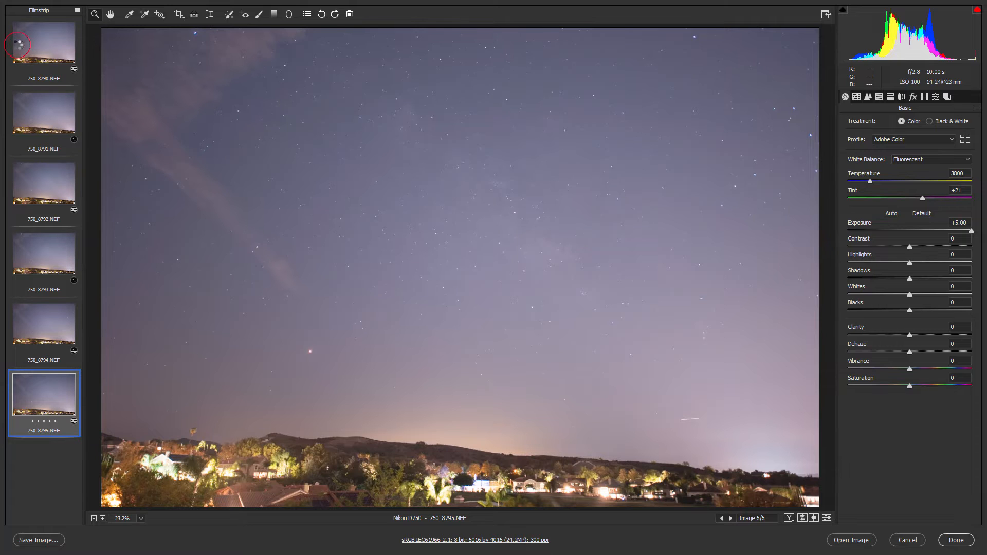
Pull the ISO 3200 shot to -2.15 exposure and -100 highlights, the lit house still clipped
click(44, 43)
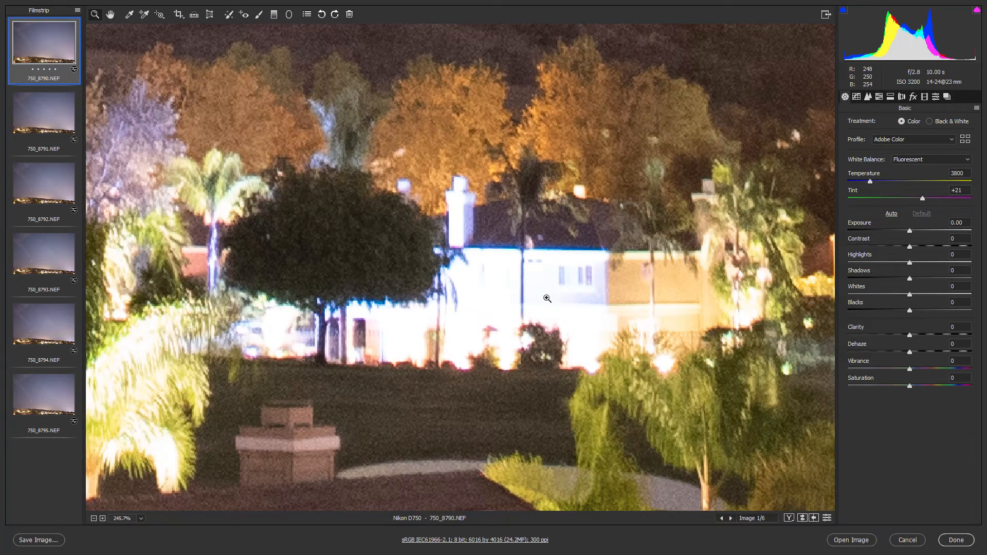
mouse_move(916, 268)
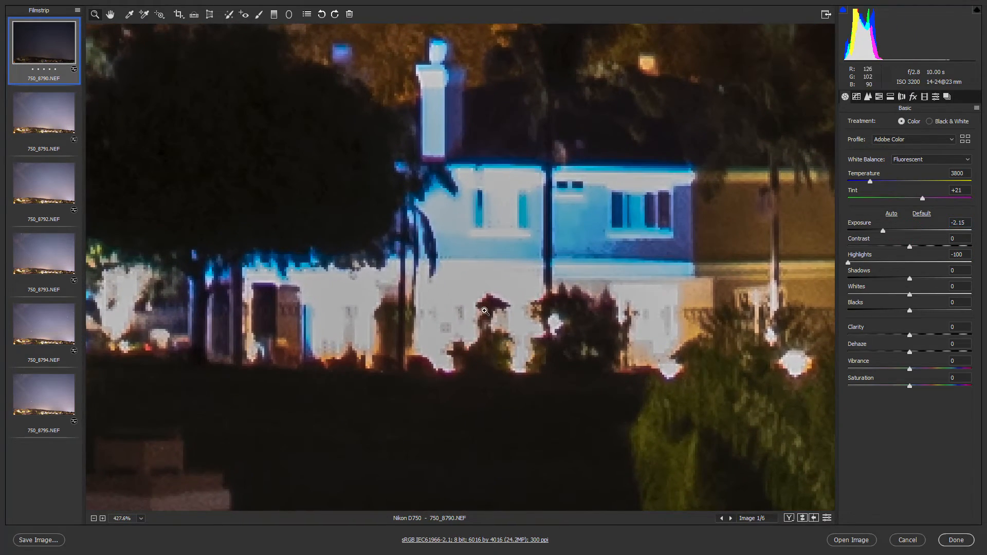
mouse_move(451, 296)
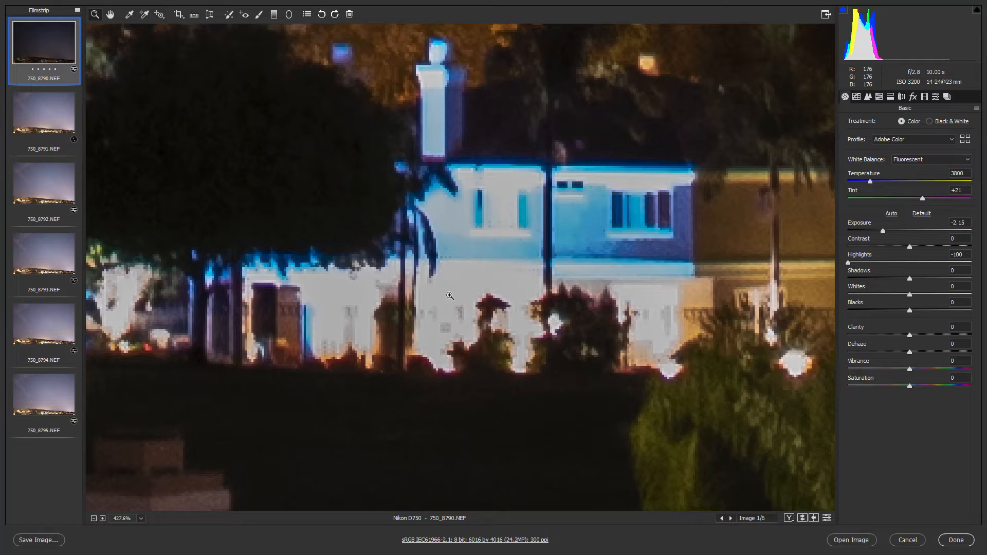
mouse_move(463, 296)
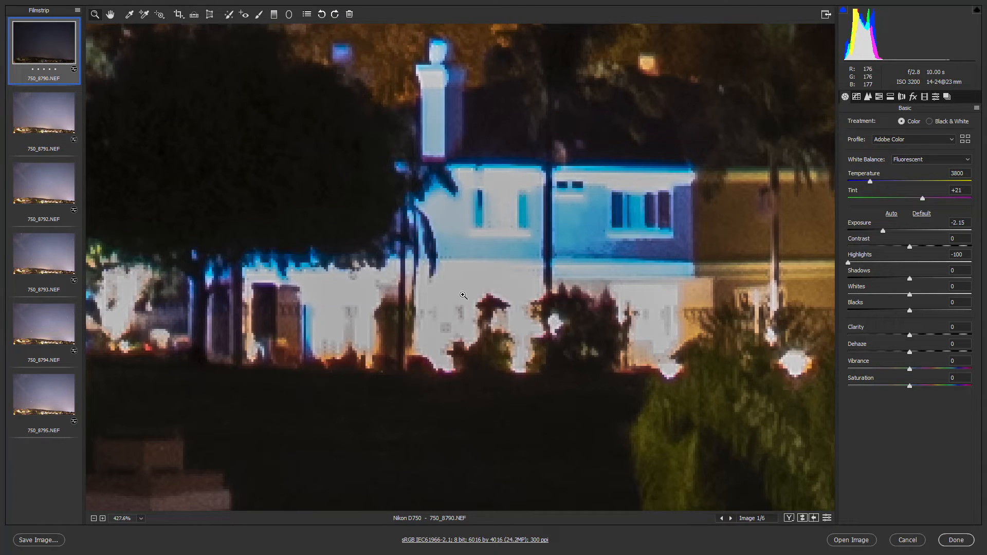
mouse_move(41, 198)
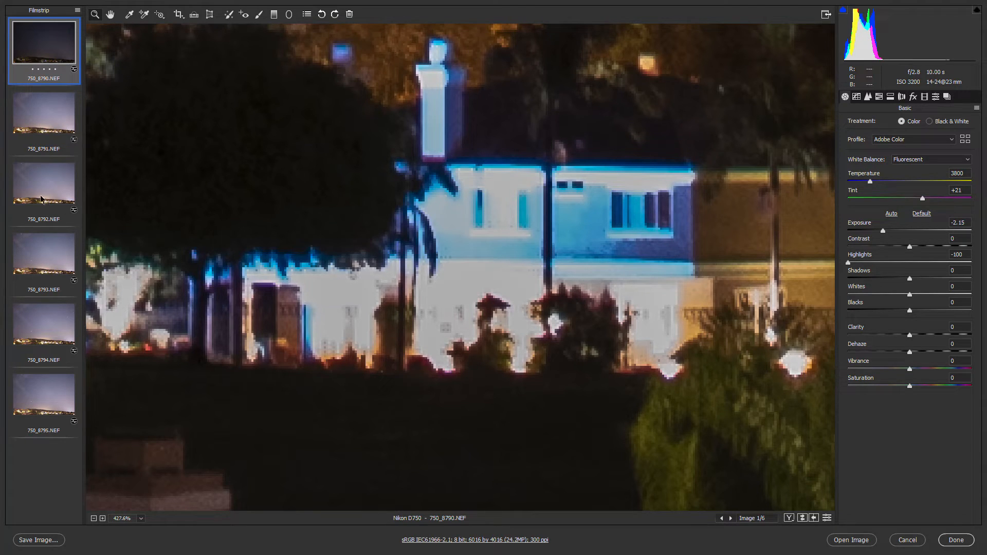
click(44, 184)
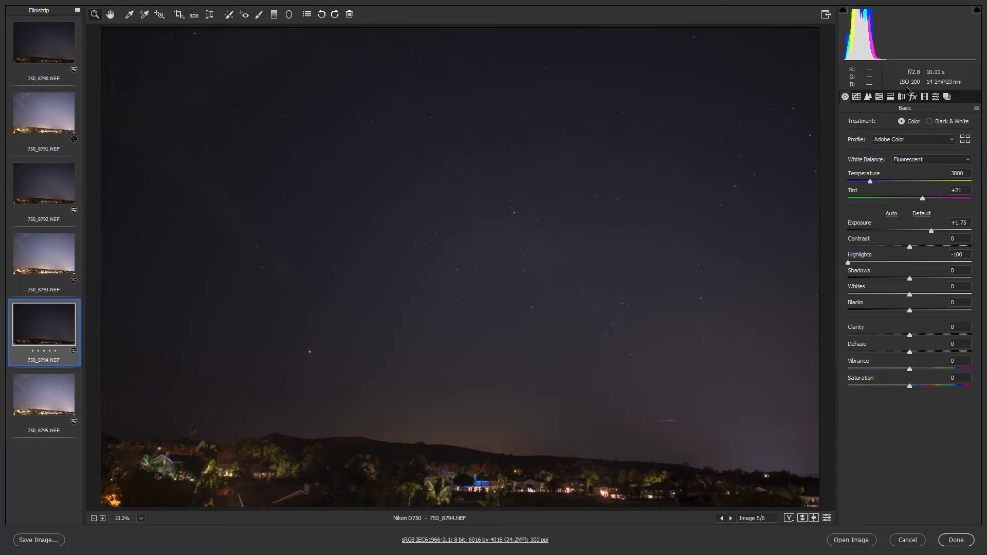
mouse_move(471, 491)
text(+3.65)
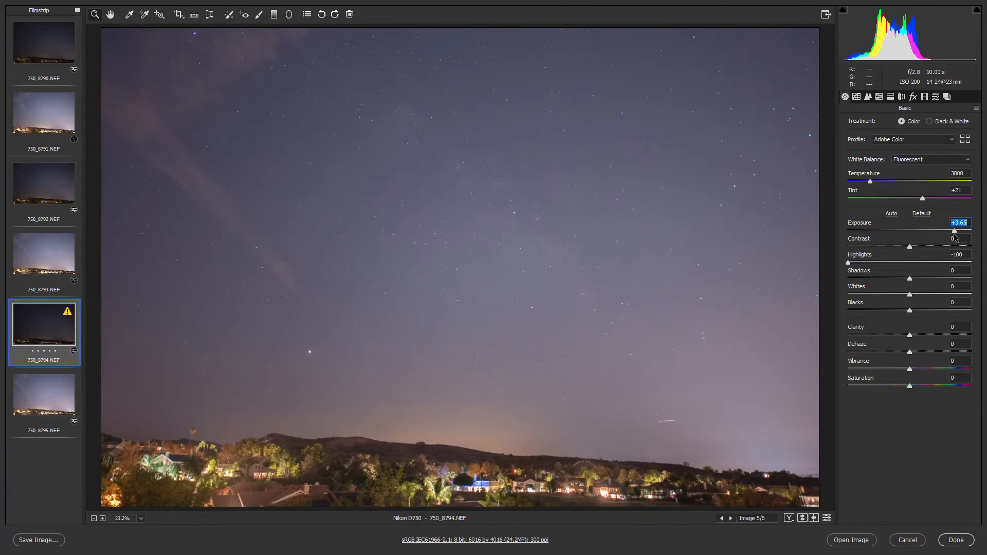
mouse_move(487, 495)
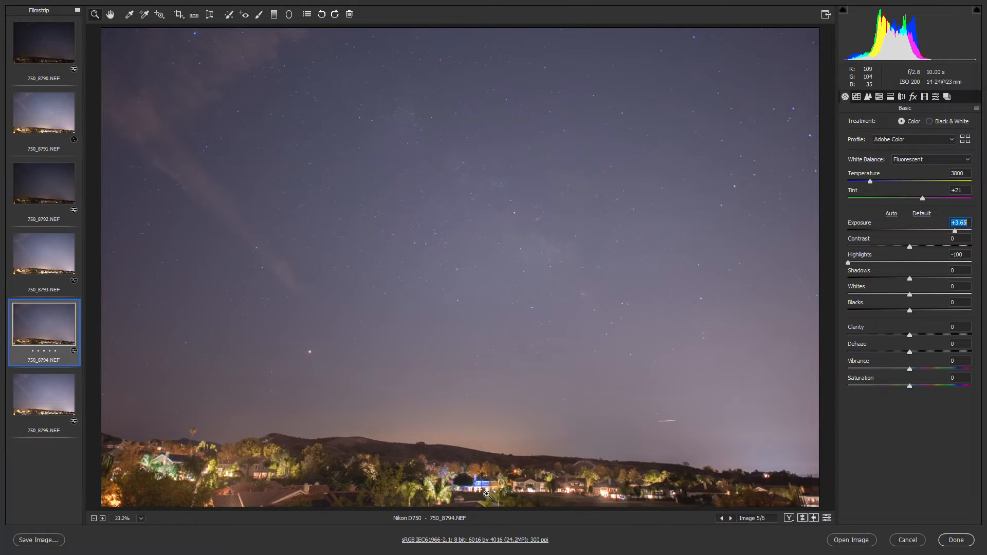
Check the ISO 200 shot at +3.65 exposure and -100 highlights at 100%, then fit to view
click(102, 519)
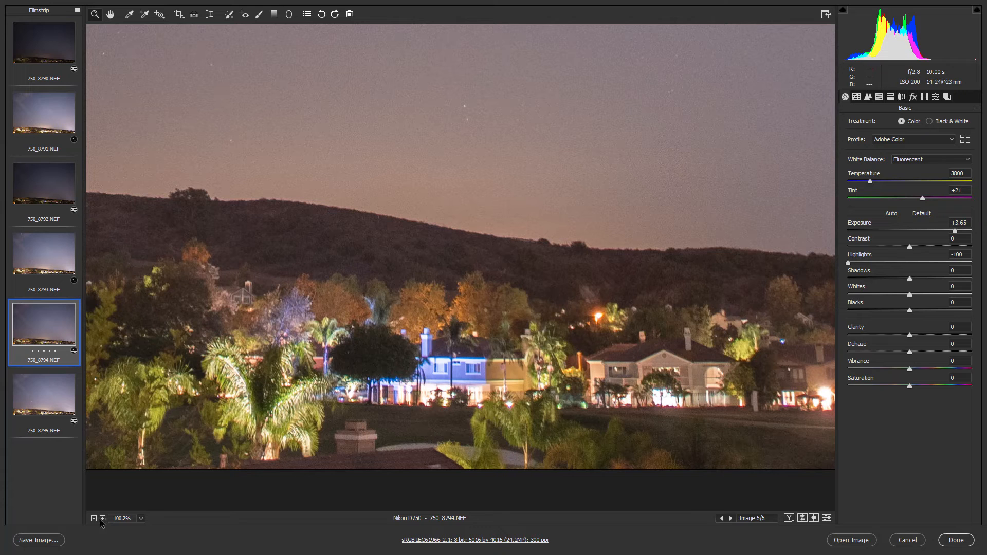
click(92, 519)
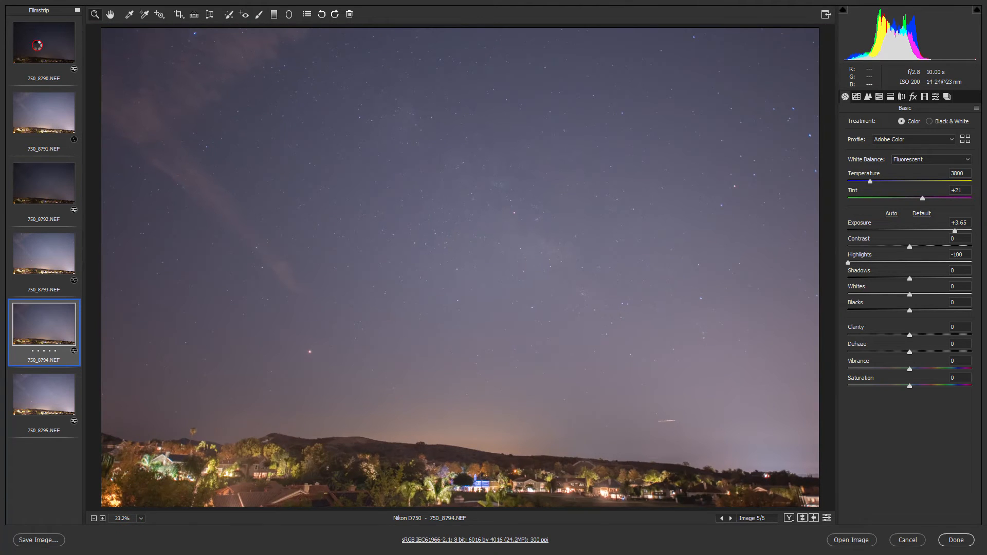
click(43, 43)
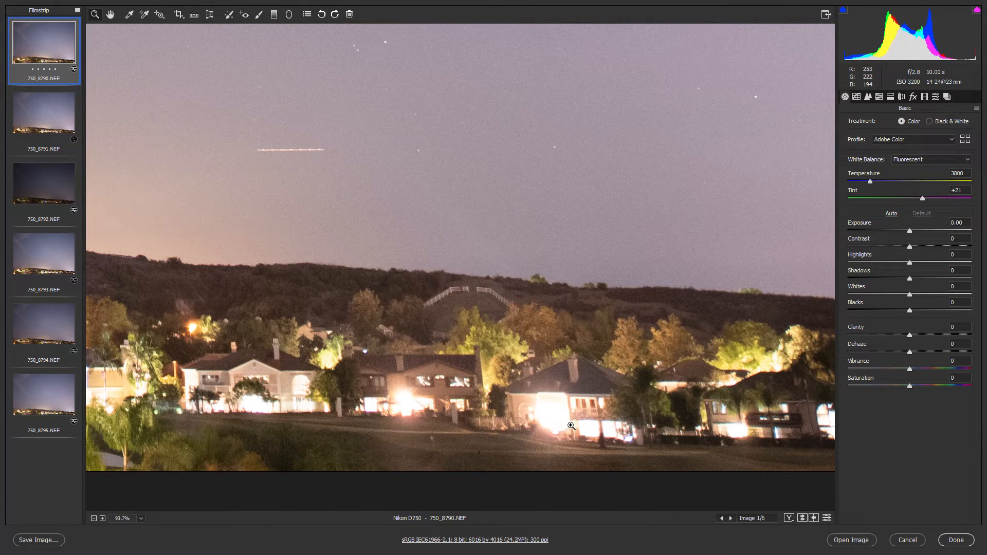
mouse_move(133, 535)
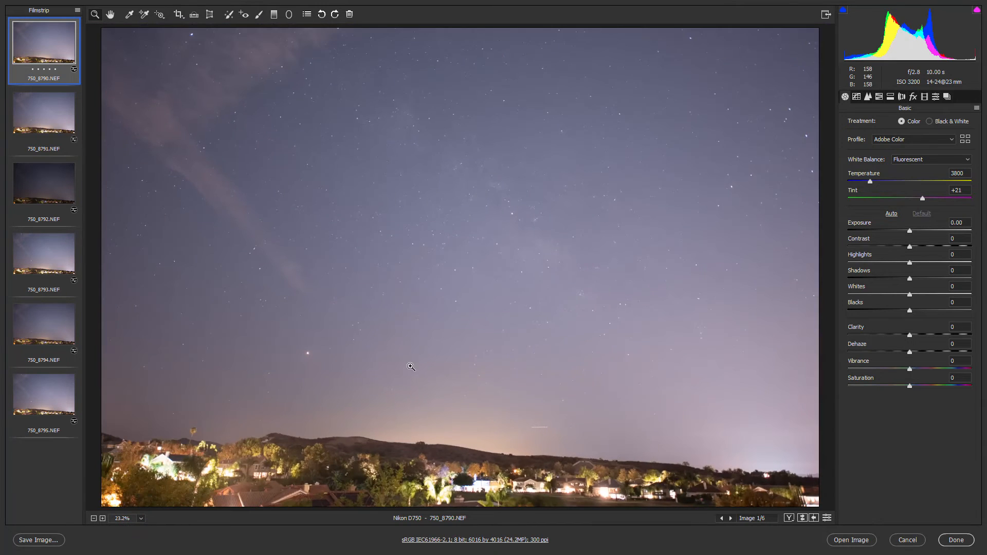
mouse_move(980, 173)
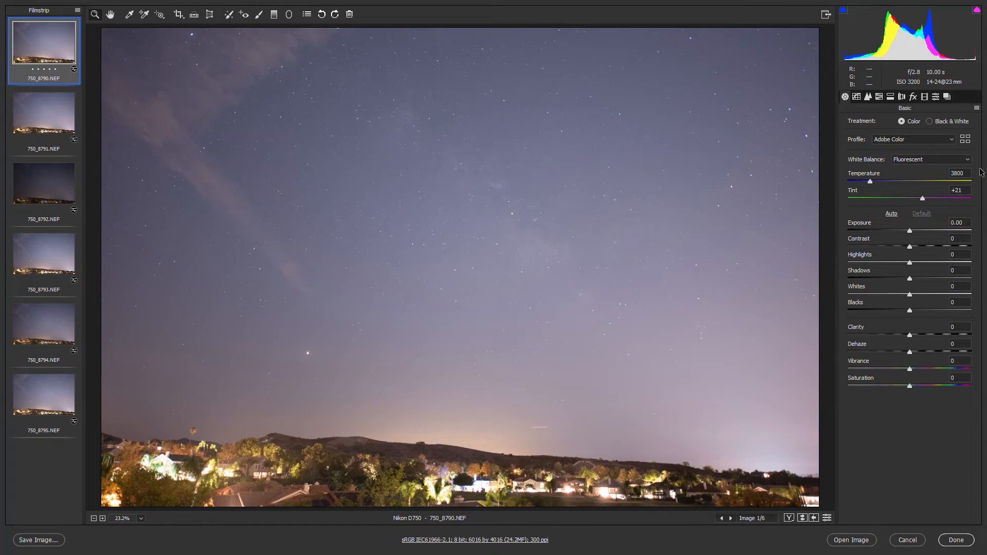
mouse_move(72, 207)
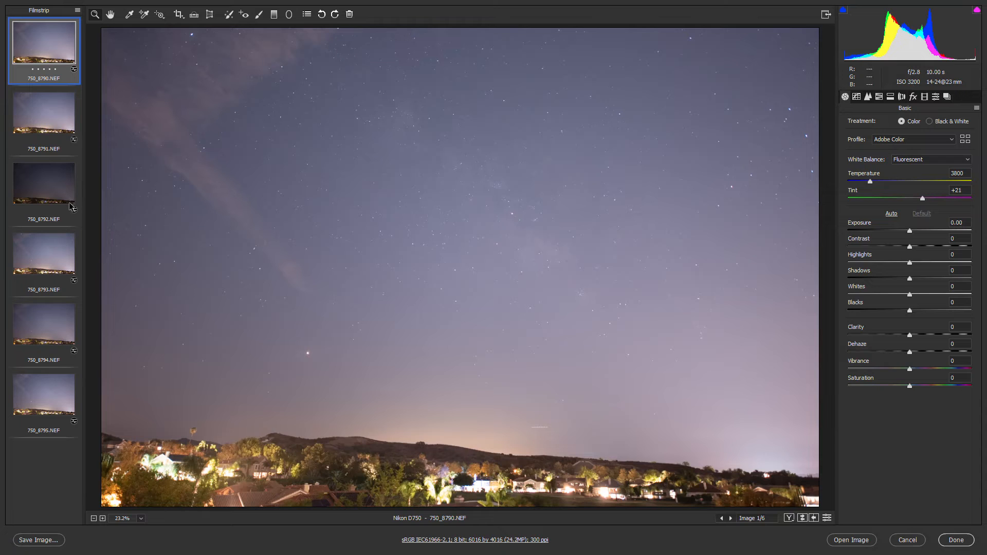
mouse_move(372, 449)
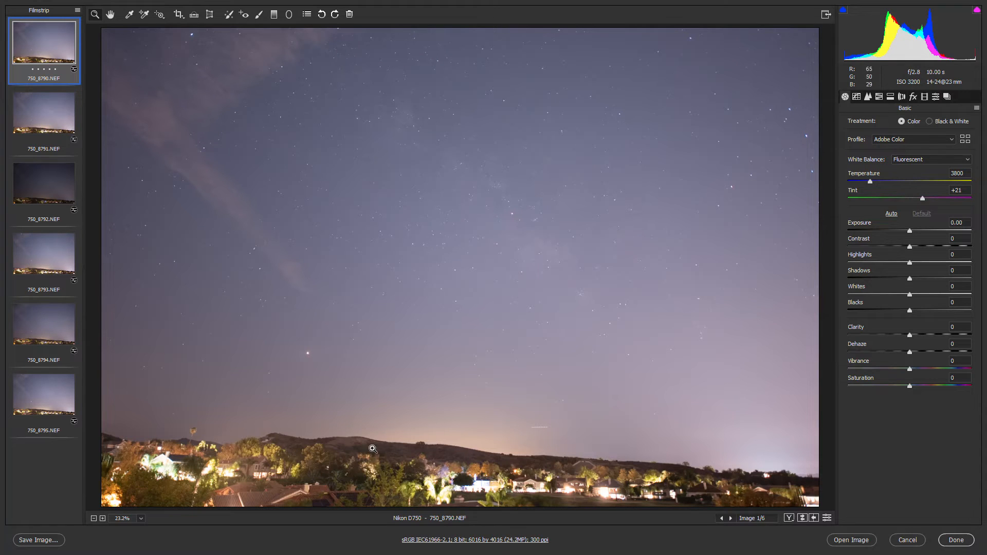
mouse_move(760, 481)
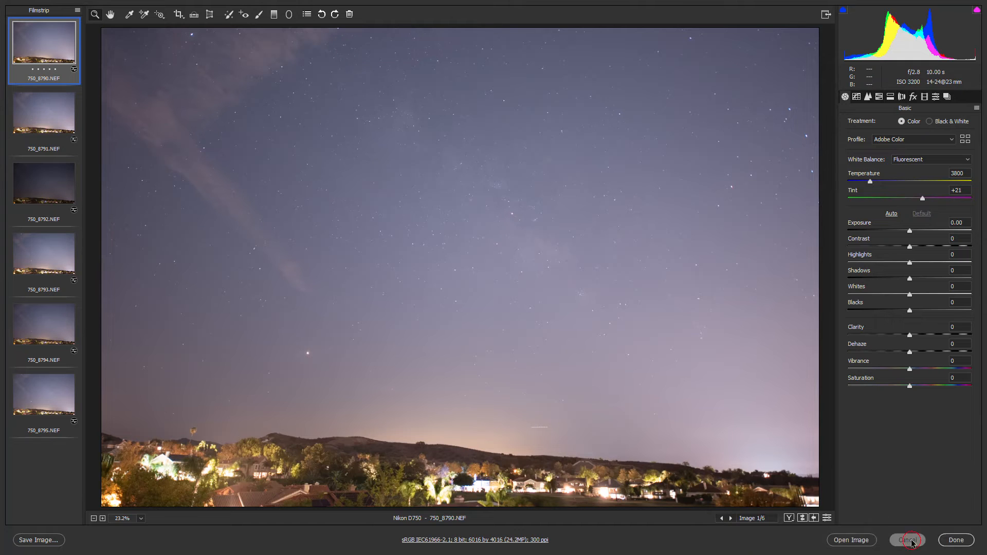
Cancel out of Camera Raw, discarding all raw adjustments on the six shots
click(907, 540)
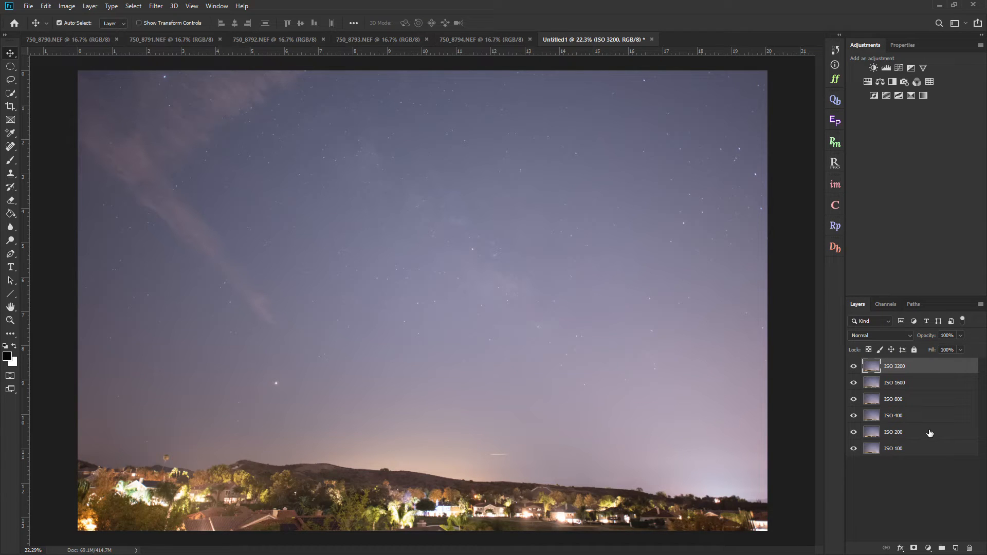
mouse_move(723, 519)
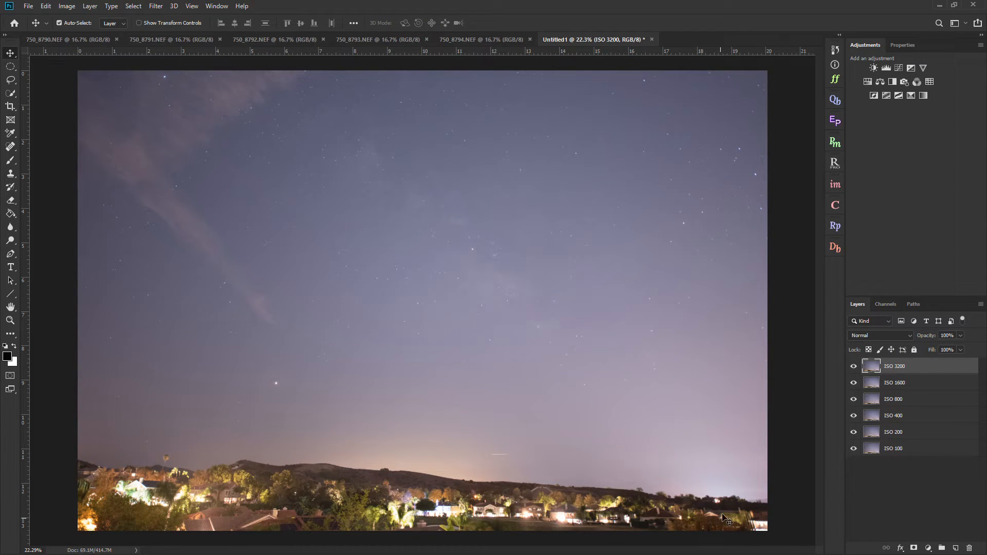
mouse_move(733, 515)
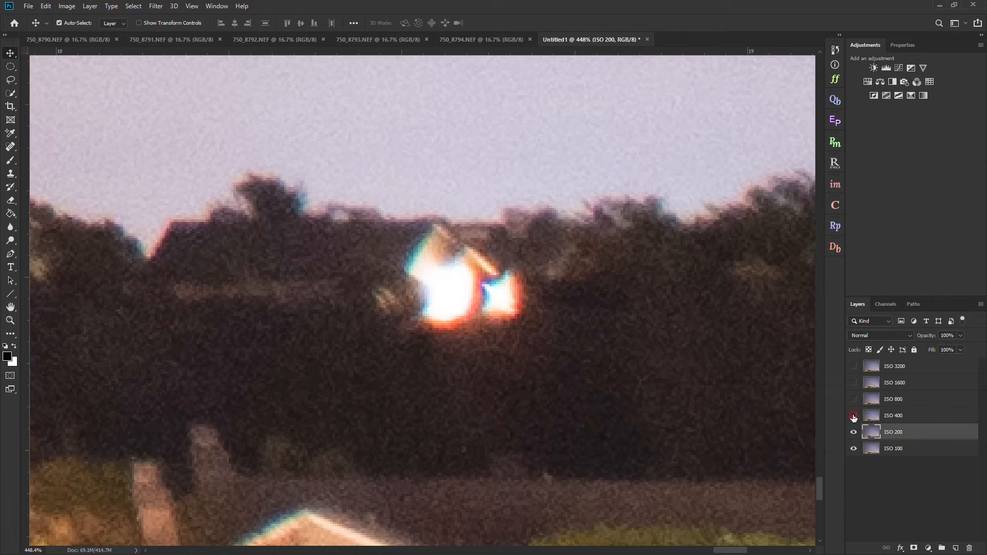
Toggle the ISO 1600–200 layer visibilities to compare shadow noise down to ISO 100
click(853, 416)
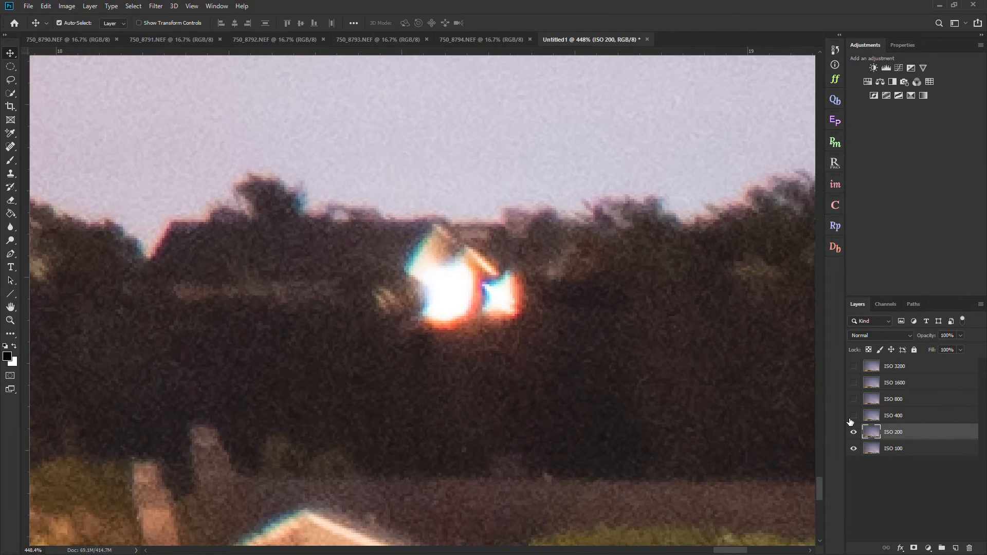
click(854, 383)
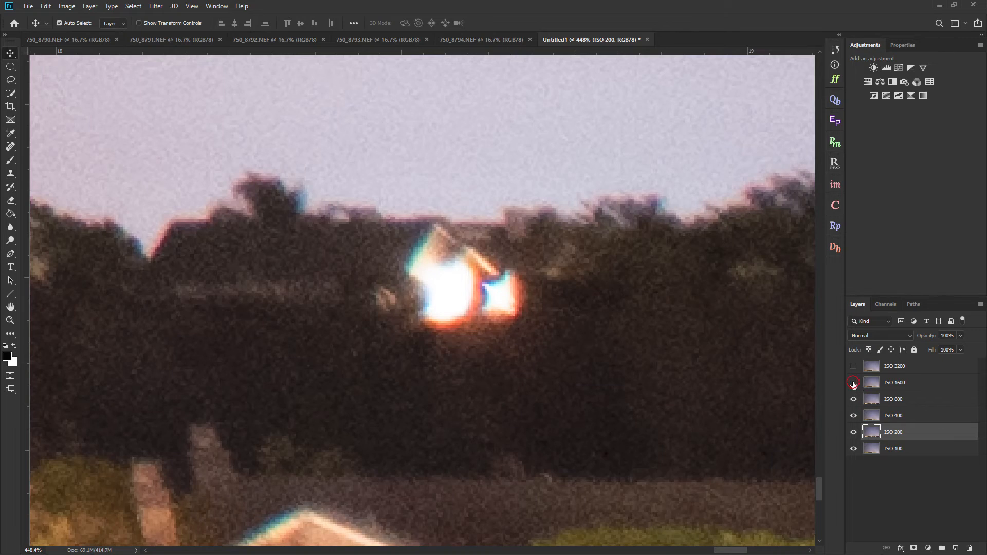
click(854, 399)
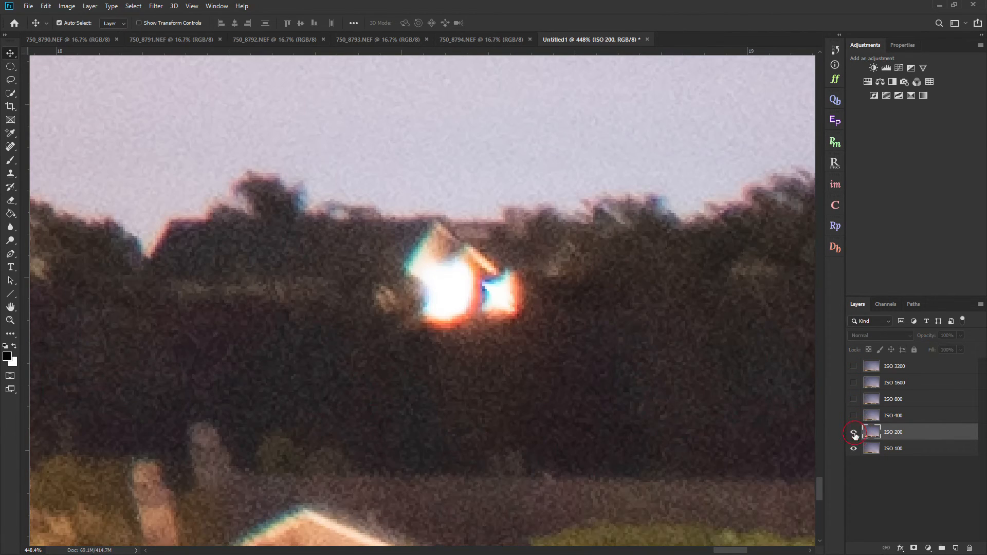
click(855, 432)
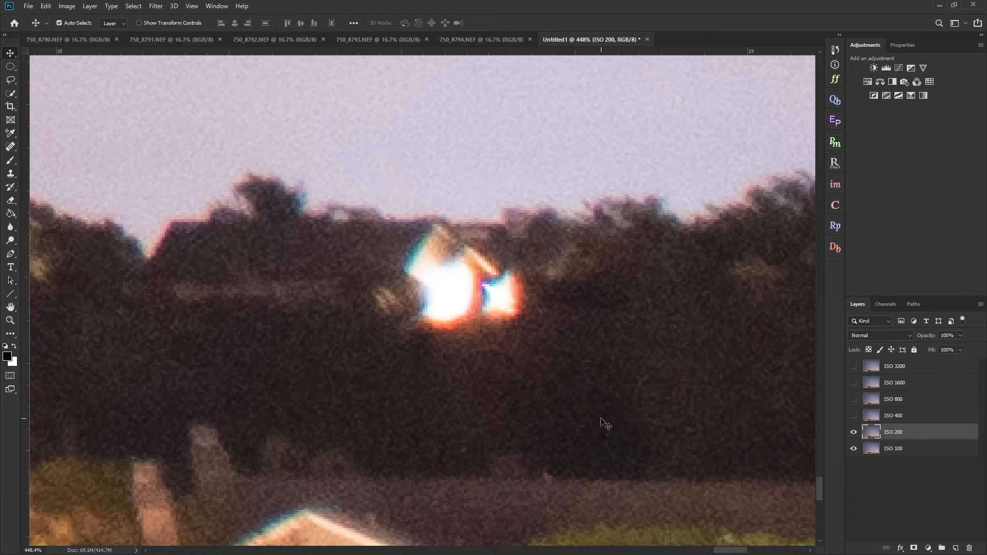
mouse_move(624, 435)
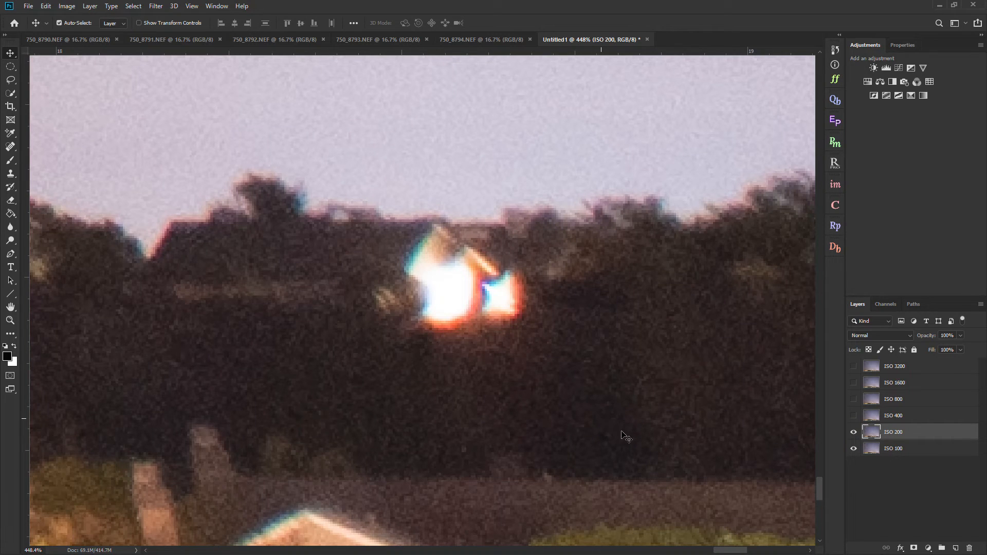
mouse_move(793, 431)
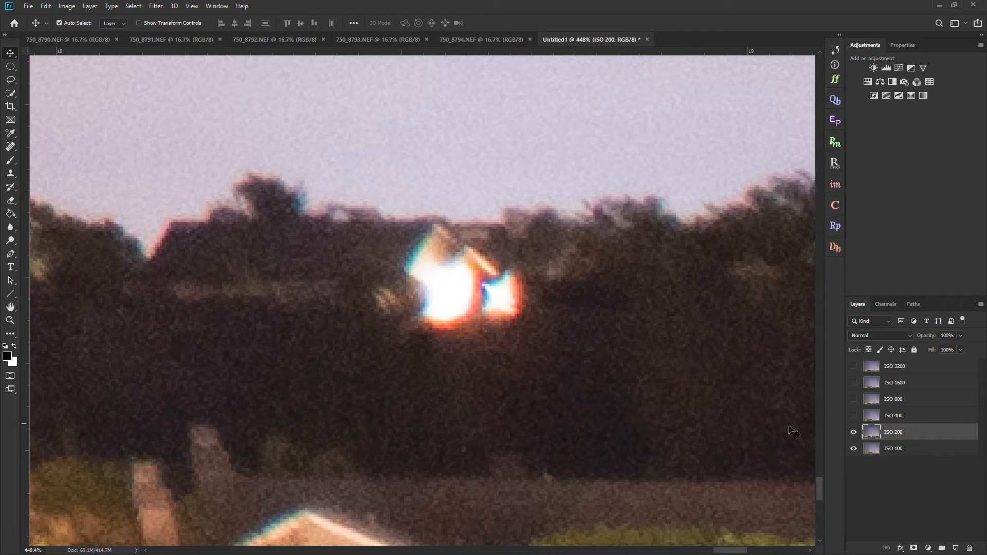
click(855, 432)
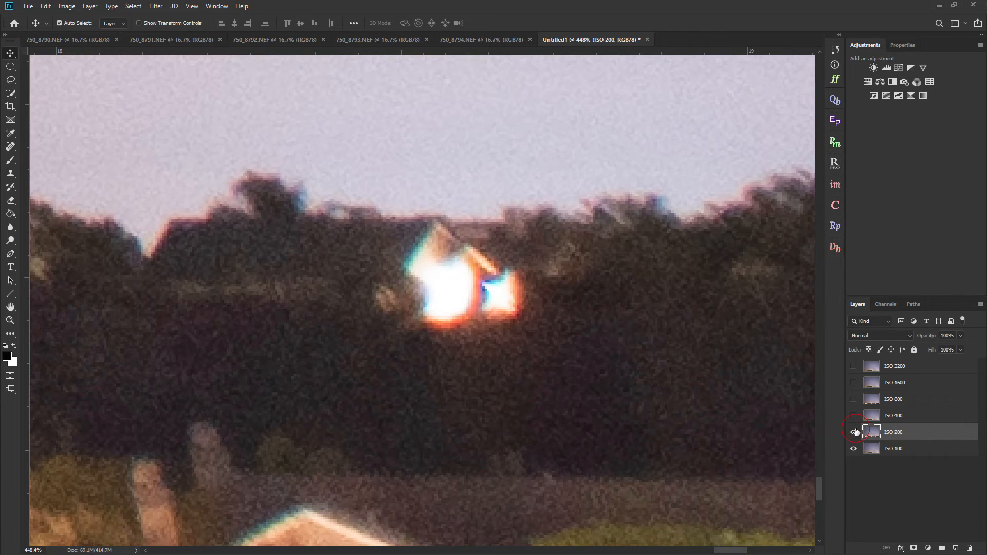
click(855, 431)
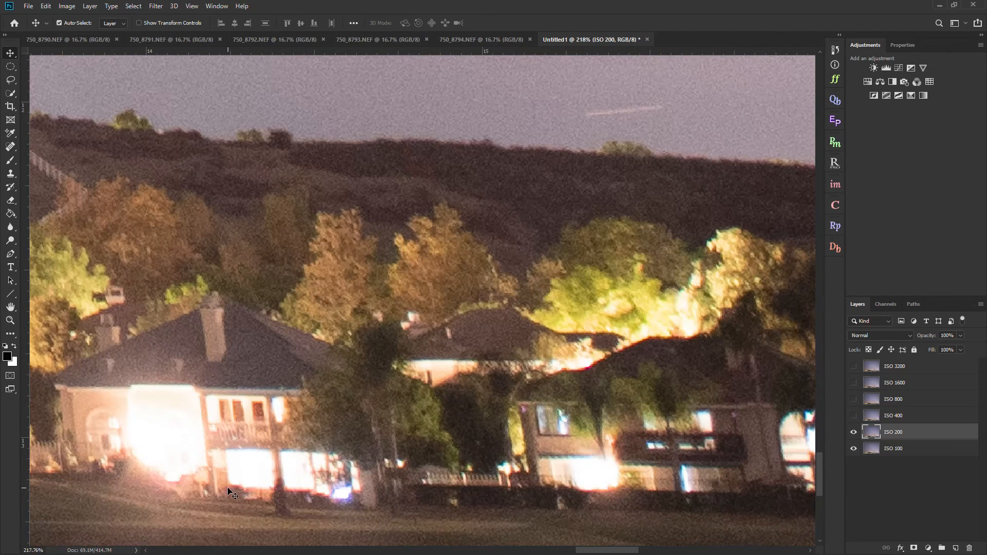
mouse_move(461, 415)
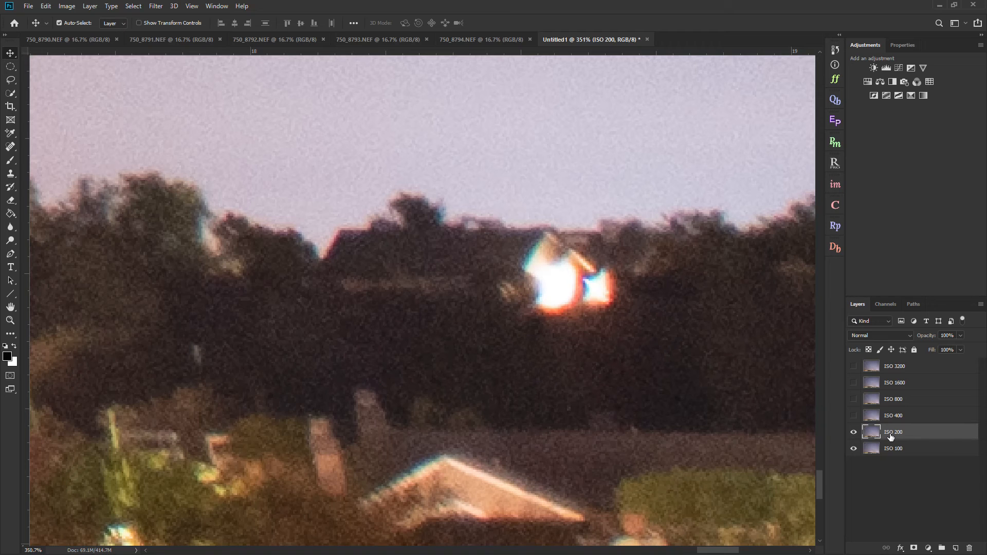
click(853, 368)
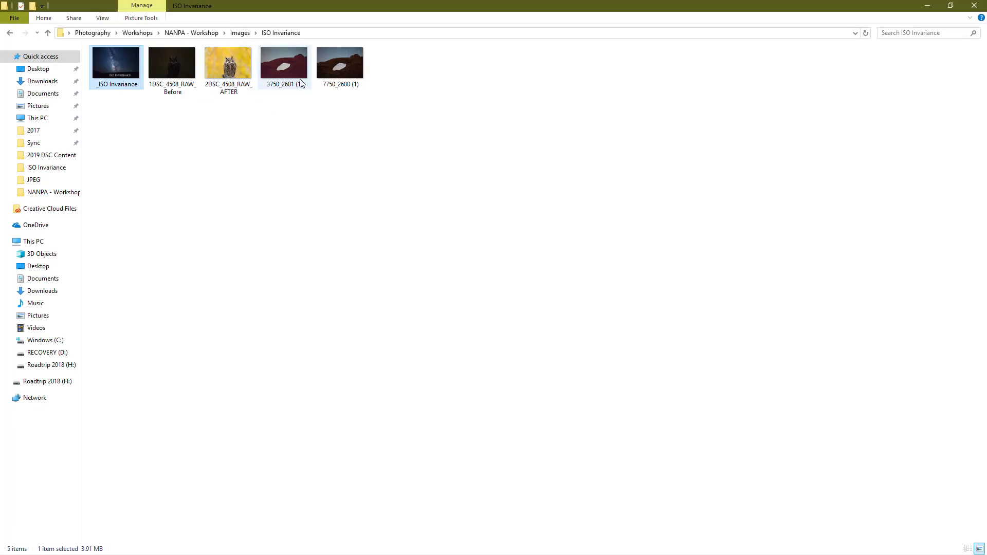
Open the red rock arch night photo from the ISO Invariance folder
double_click(284, 63)
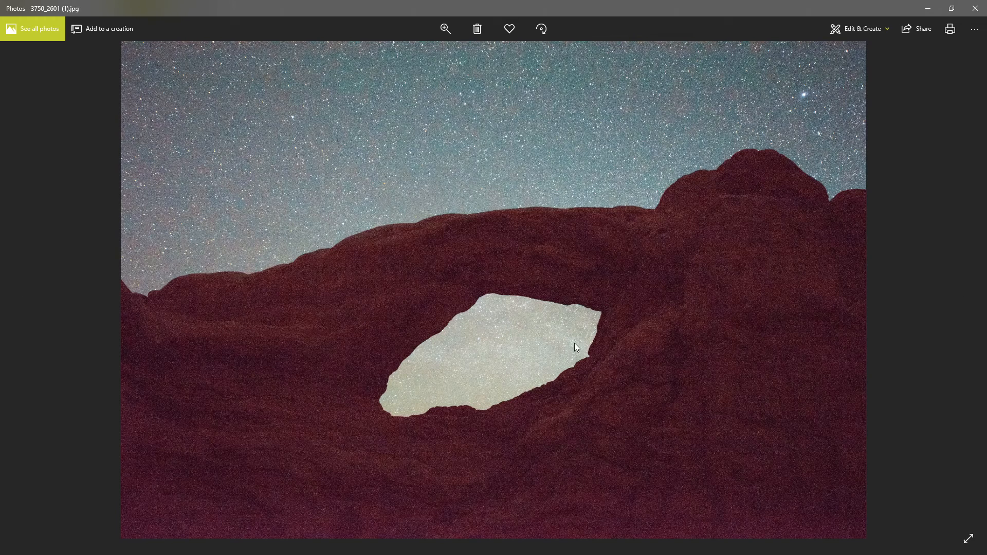
mouse_move(474, 361)
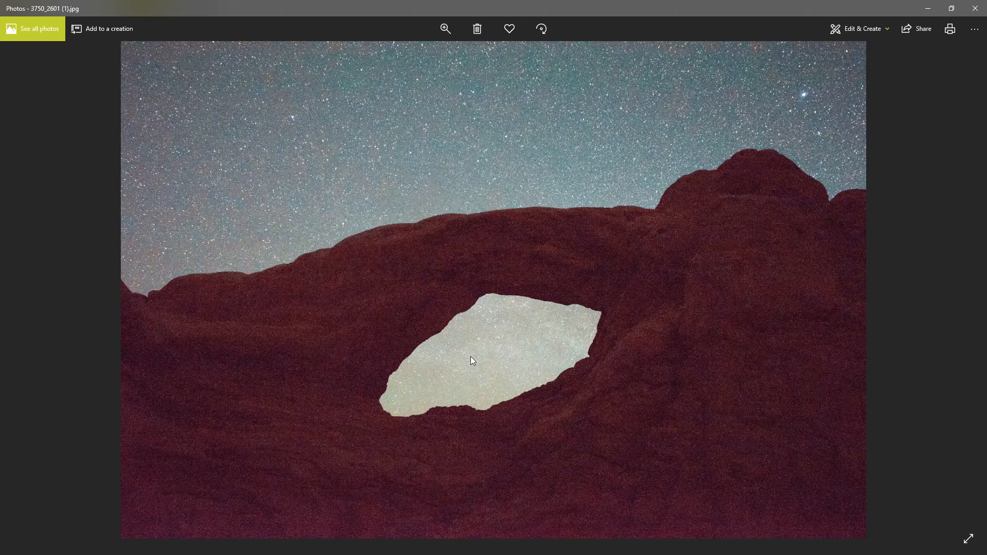
mouse_move(617, 398)
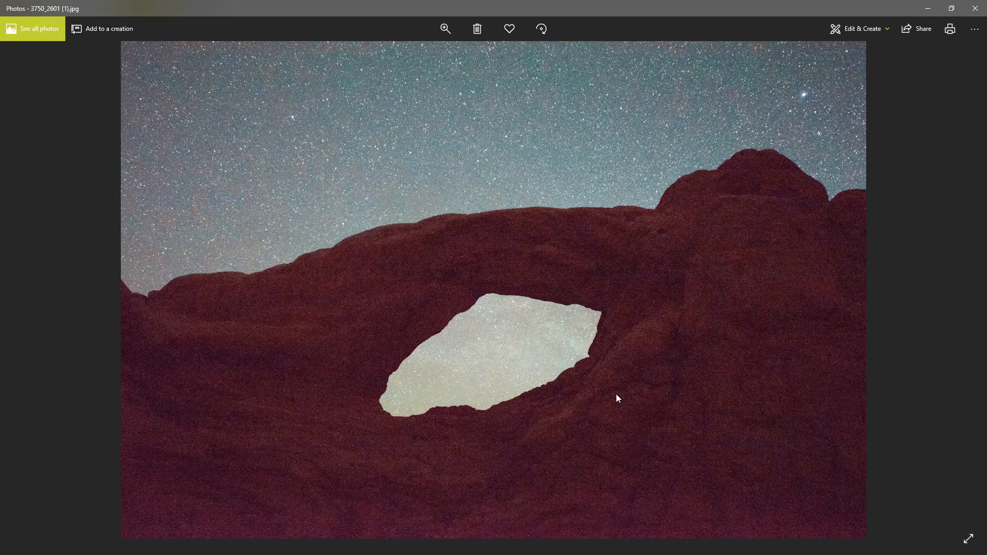
mouse_move(585, 382)
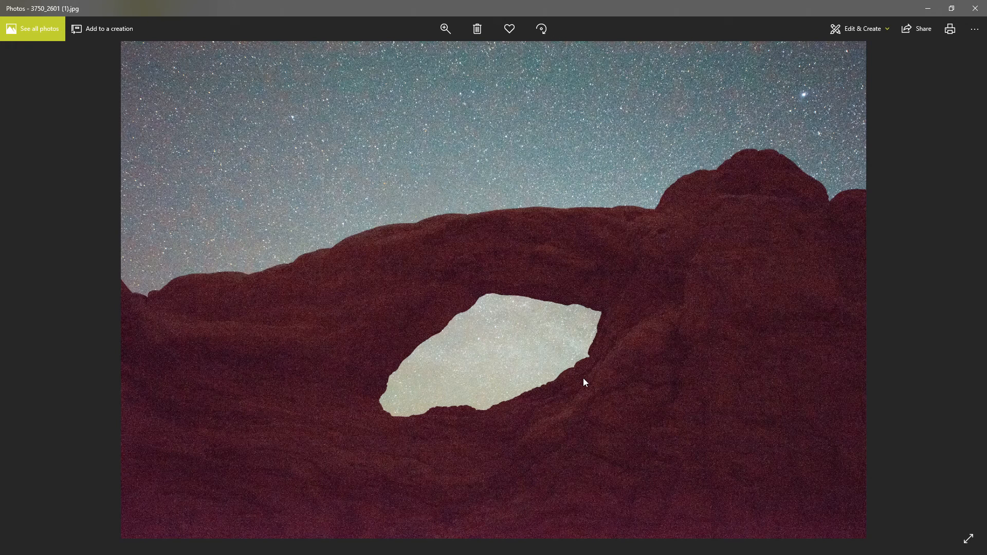
mouse_move(608, 407)
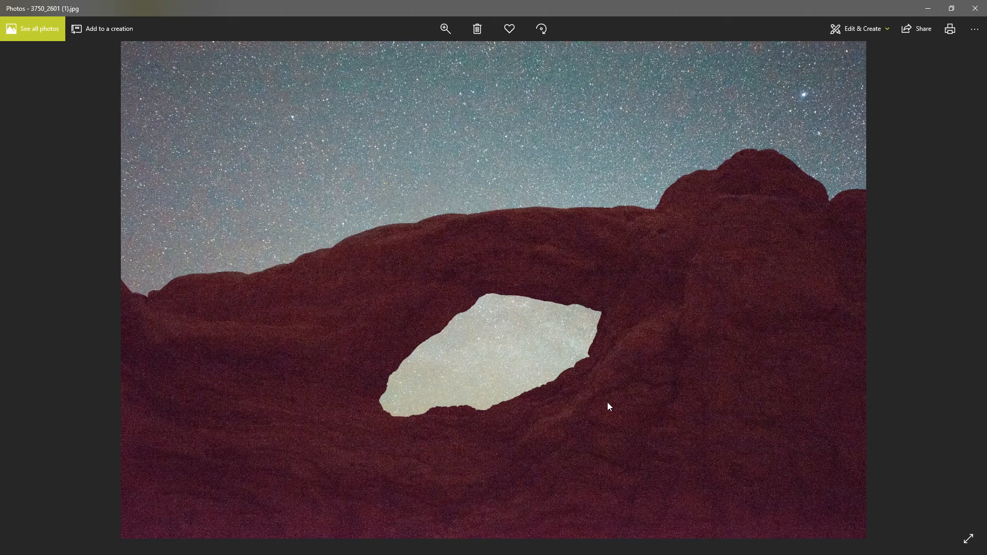
mouse_move(498, 429)
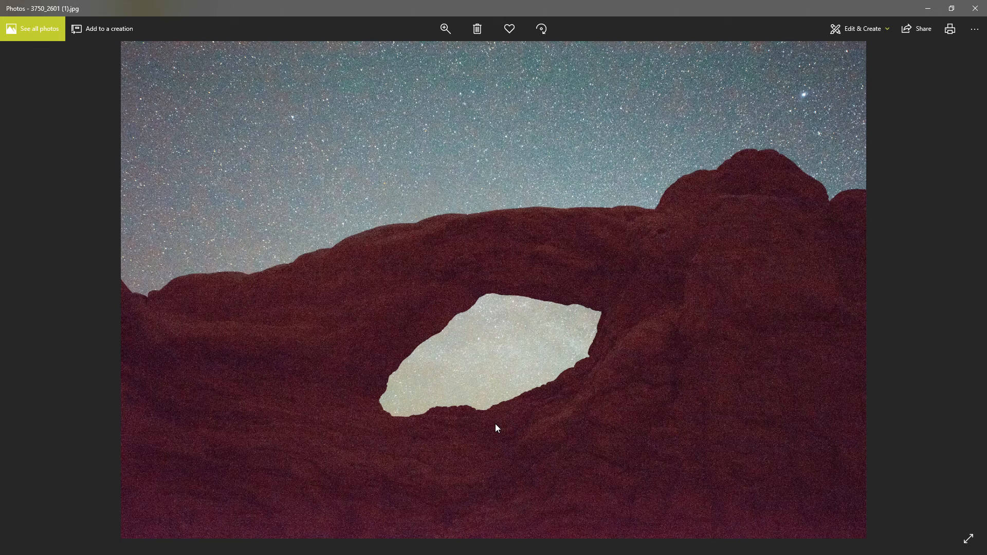
mouse_move(596, 430)
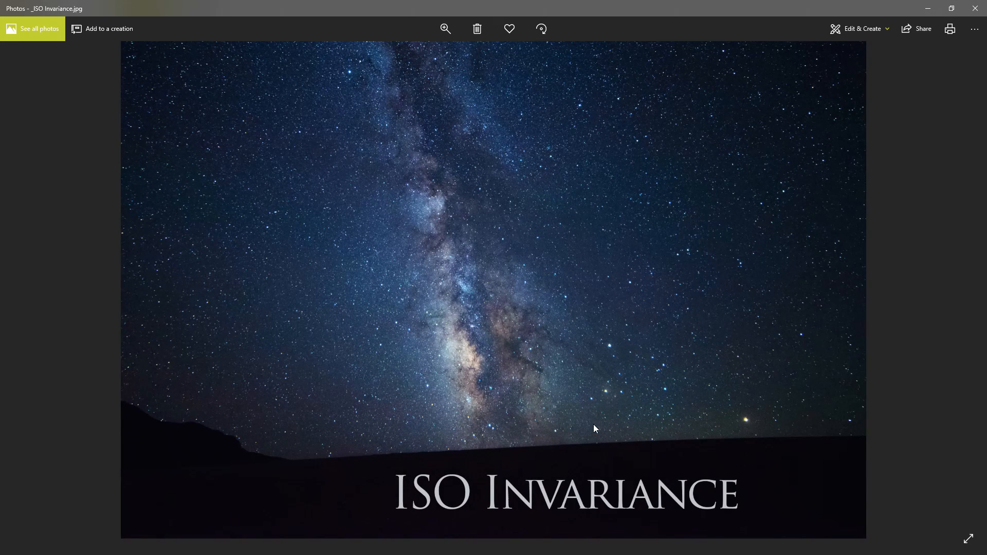
mouse_move(377, 449)
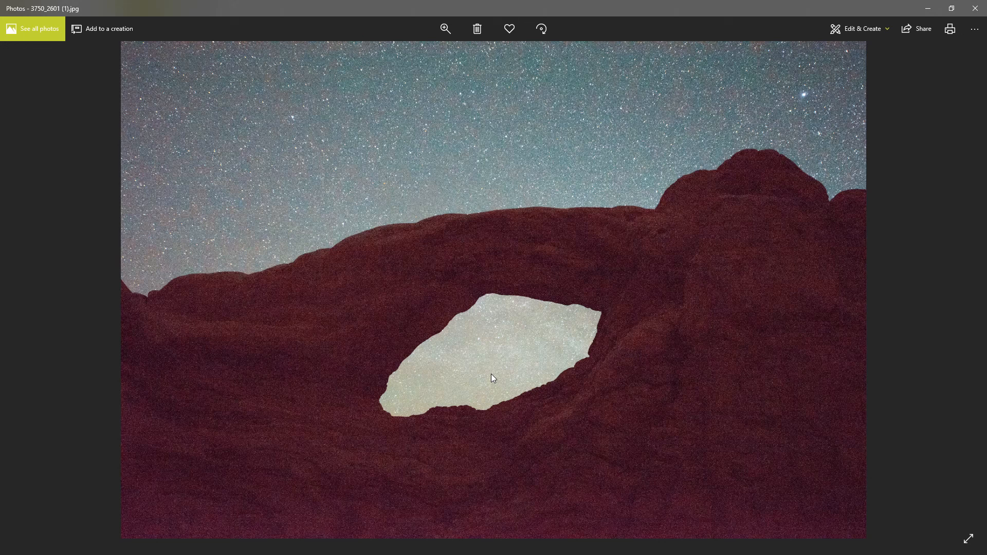
mouse_move(369, 419)
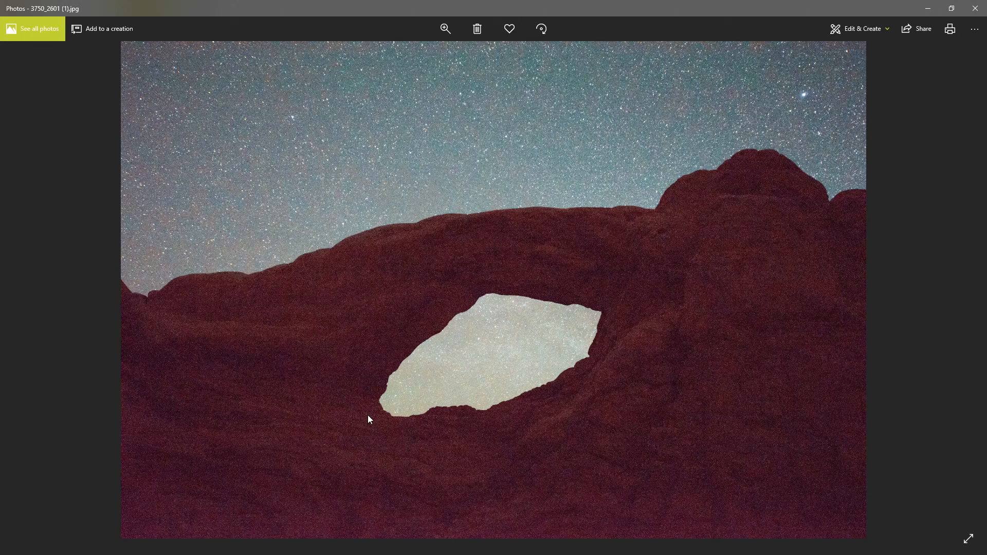